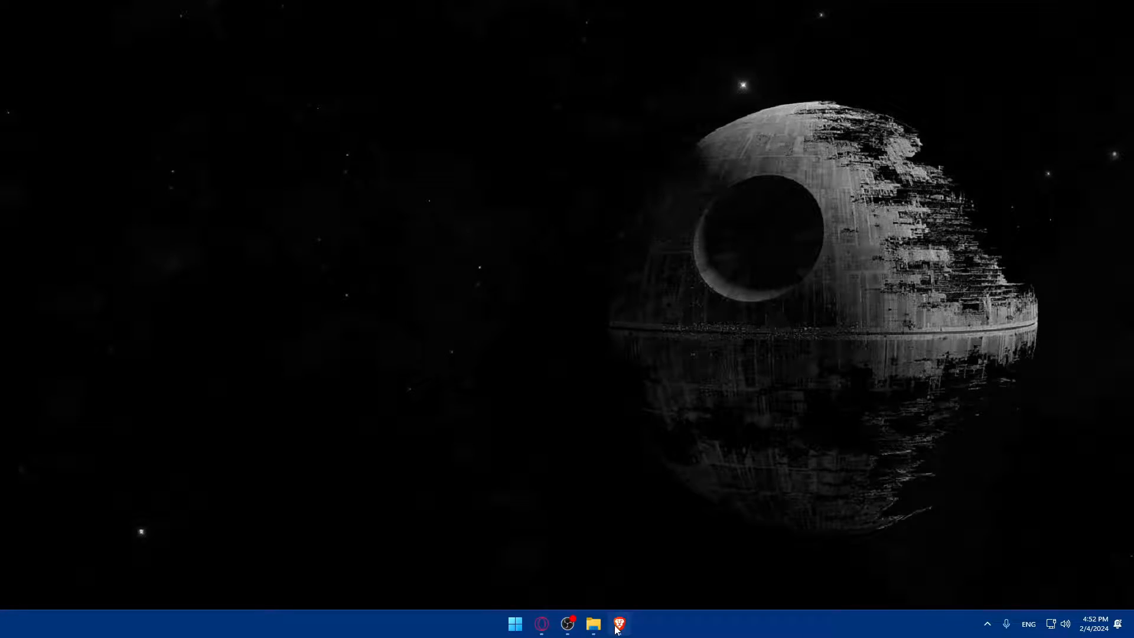
# Step: Search Google for "tableau download" and open the Tableau Desktop download result
pyautogui.click(617, 622)
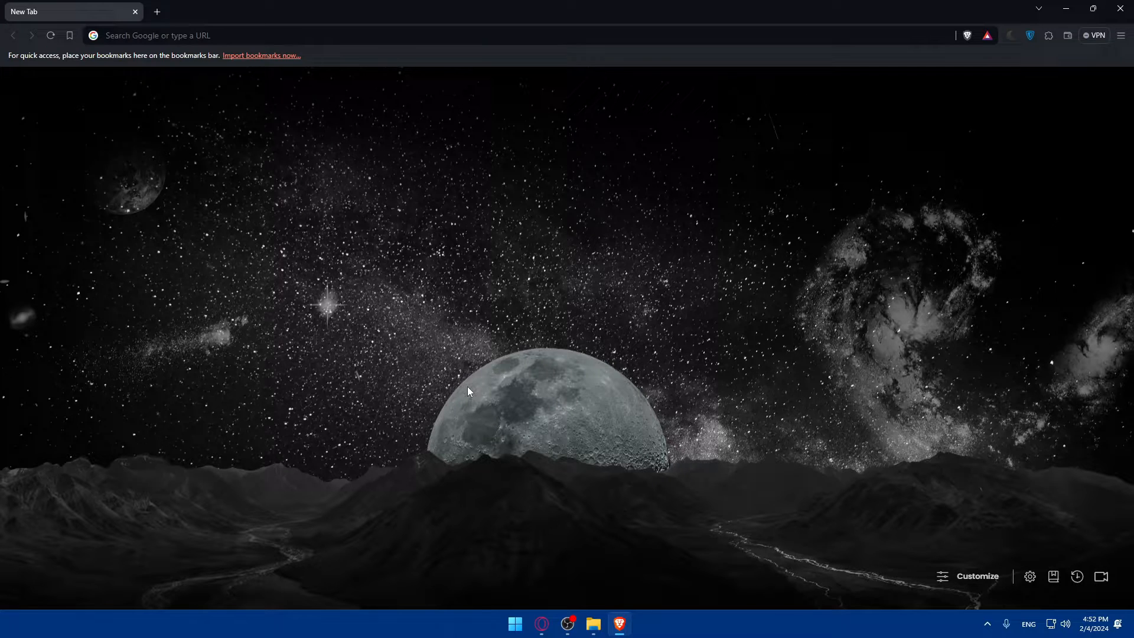
pyautogui.moveTo(300, 258)
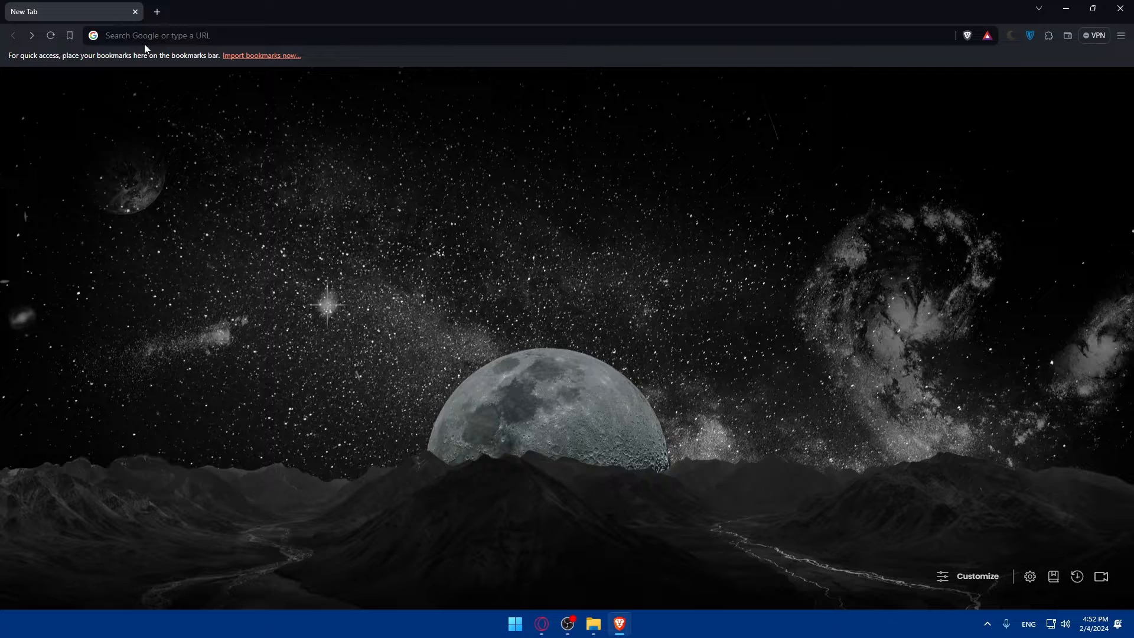
pyautogui.write('tableau download')
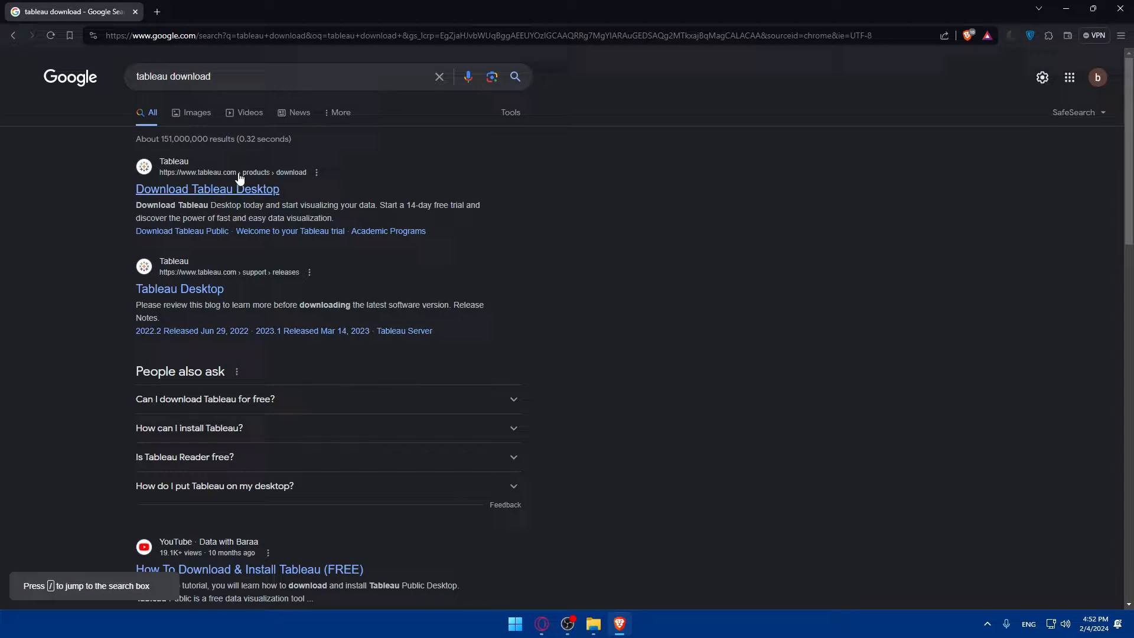
pyautogui.click(208, 189)
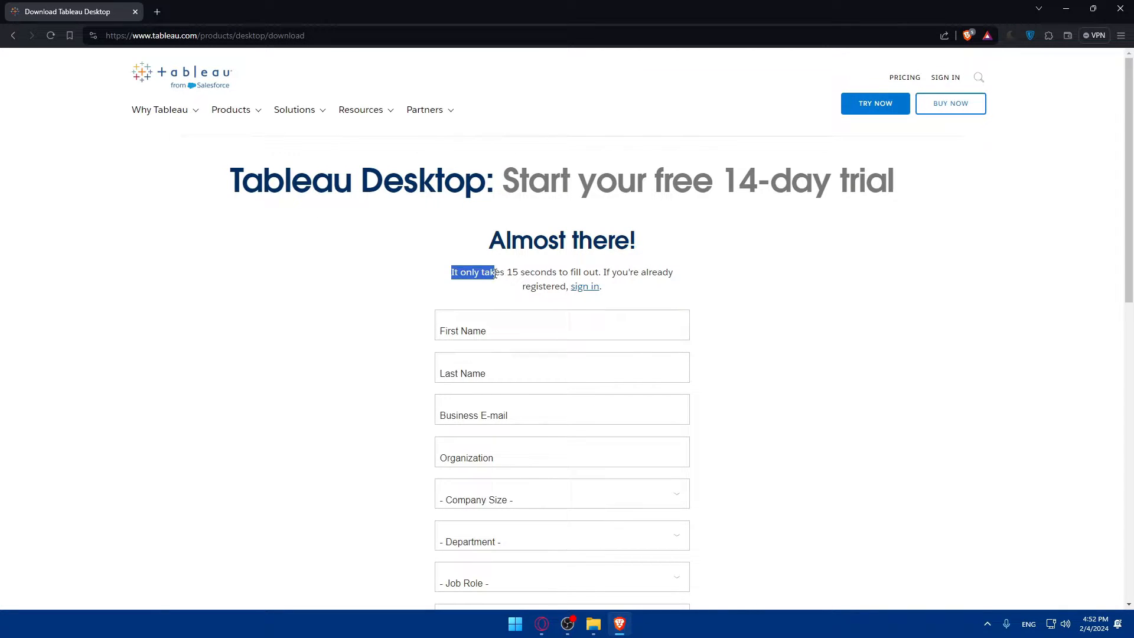
# Step: Skim the trial page's "Almost there!" line, briefly highlighting and clearing part of it
pyautogui.moveTo(450, 272); pyautogui.dragTo(673, 272)
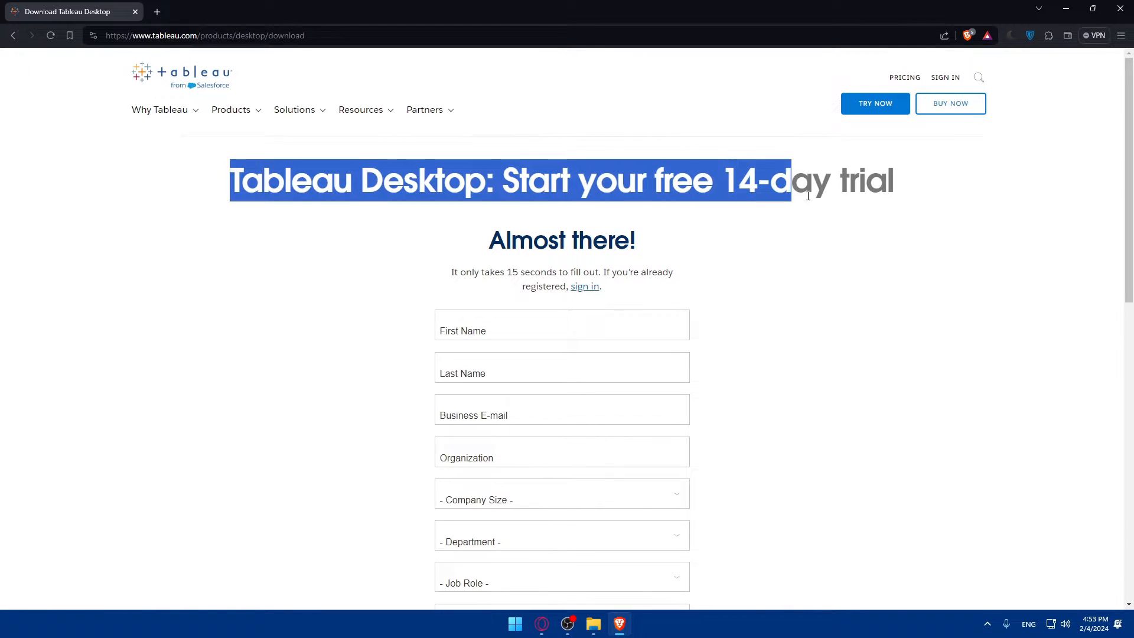
pyautogui.click(869, 197)
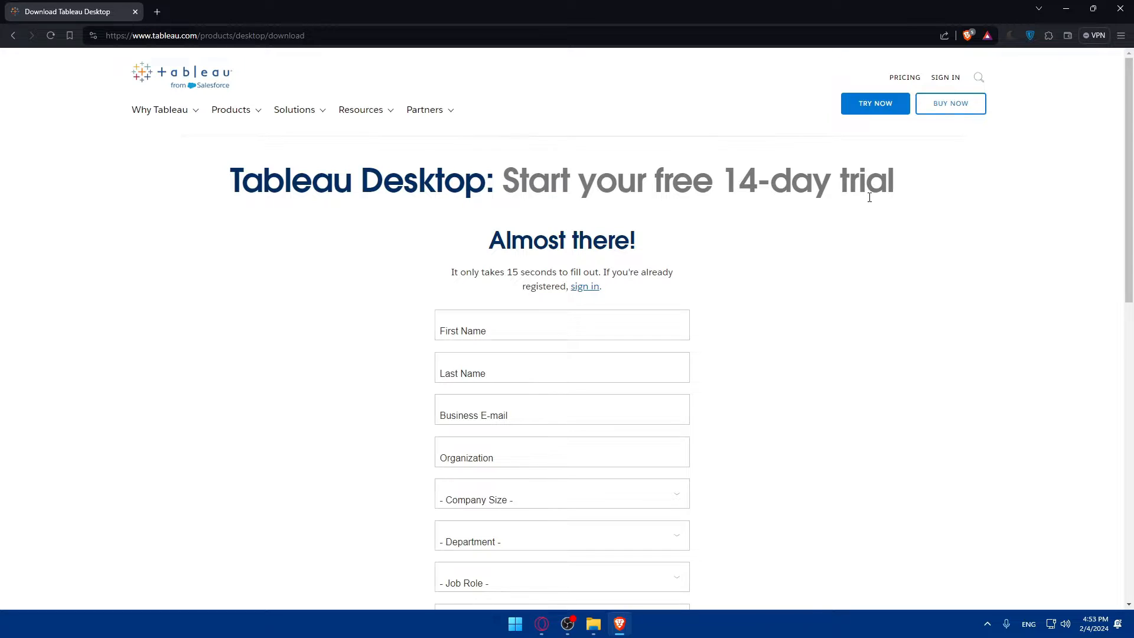
pyautogui.click(950, 104)
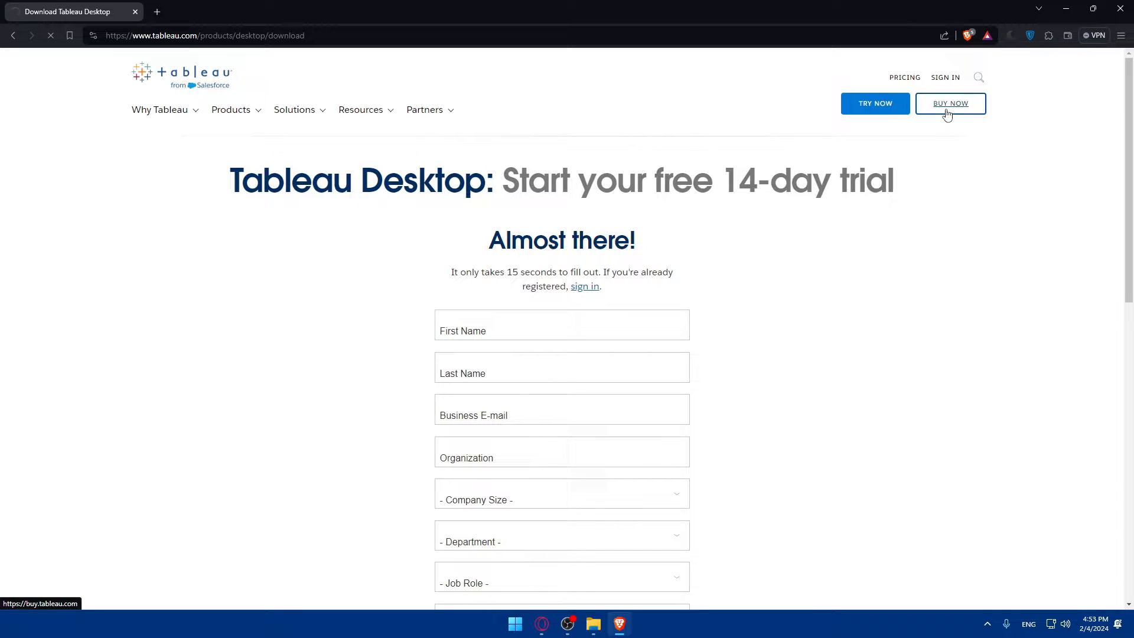
# Step: Load sharepoint.com in a new tab and switch the site to an English edition
pyautogui.click(950, 104)
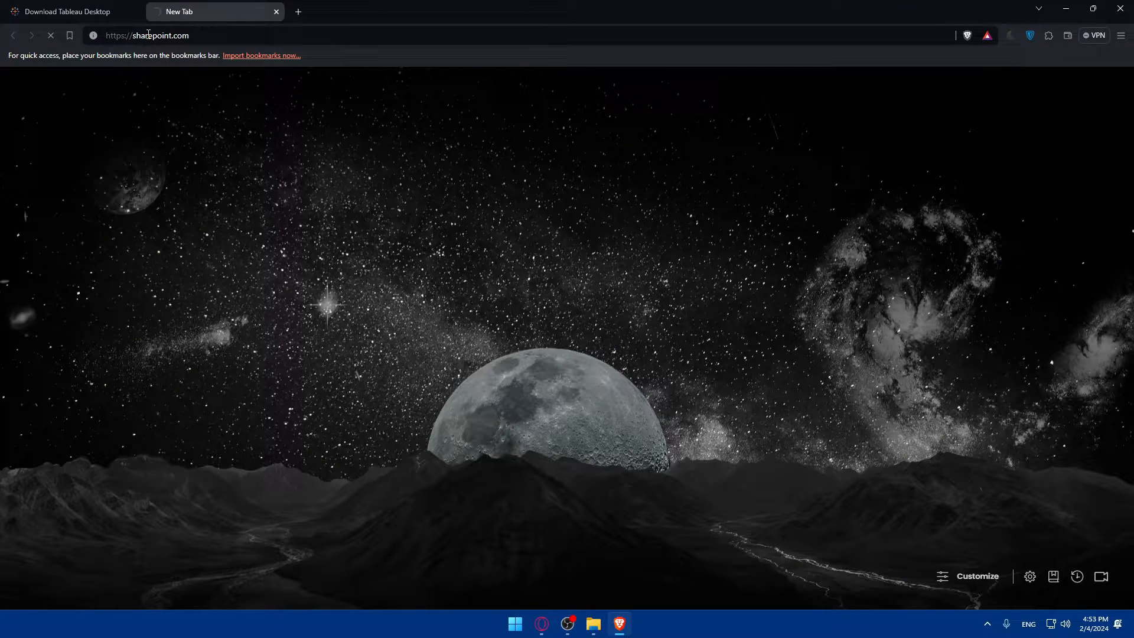
pyautogui.press('Enter')
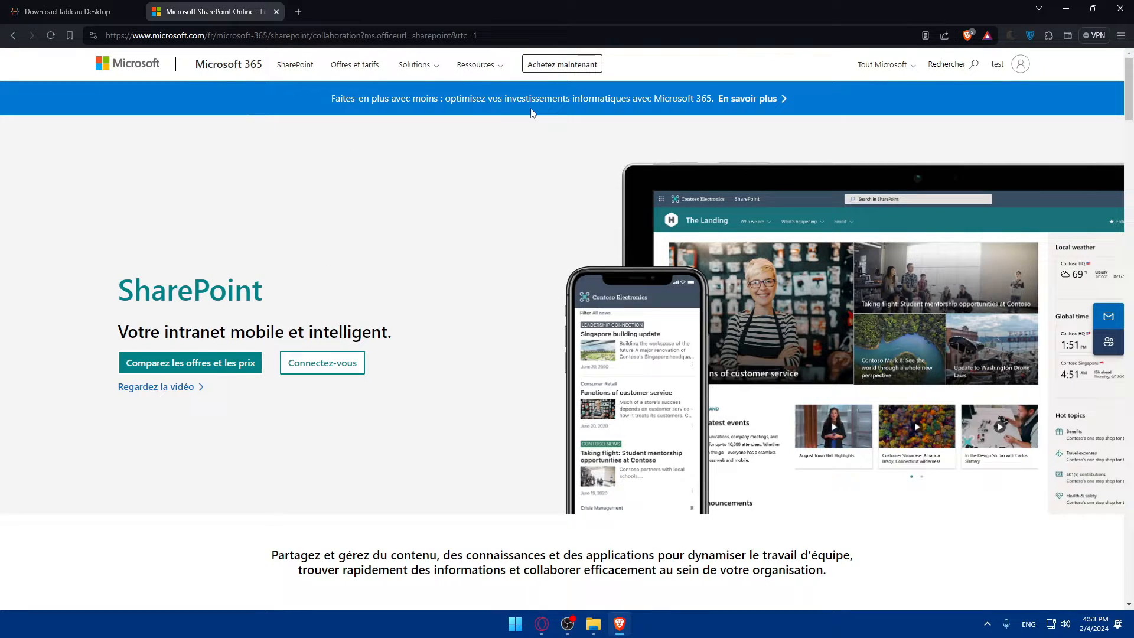
pyautogui.scroll(-3)
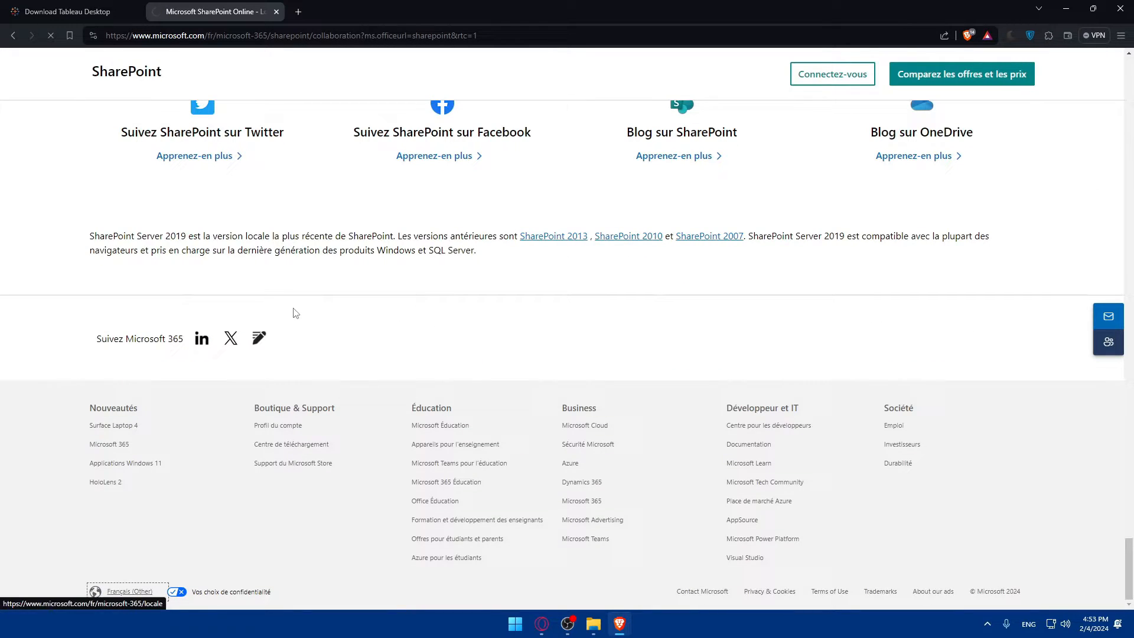
pyautogui.click(126, 590)
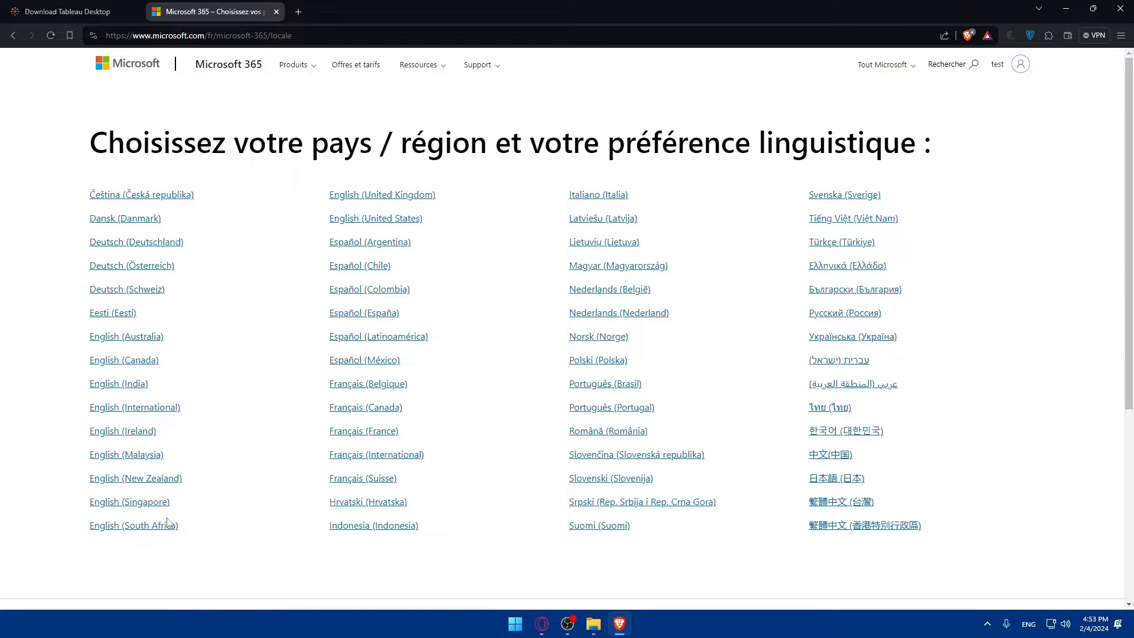
pyautogui.click(134, 408)
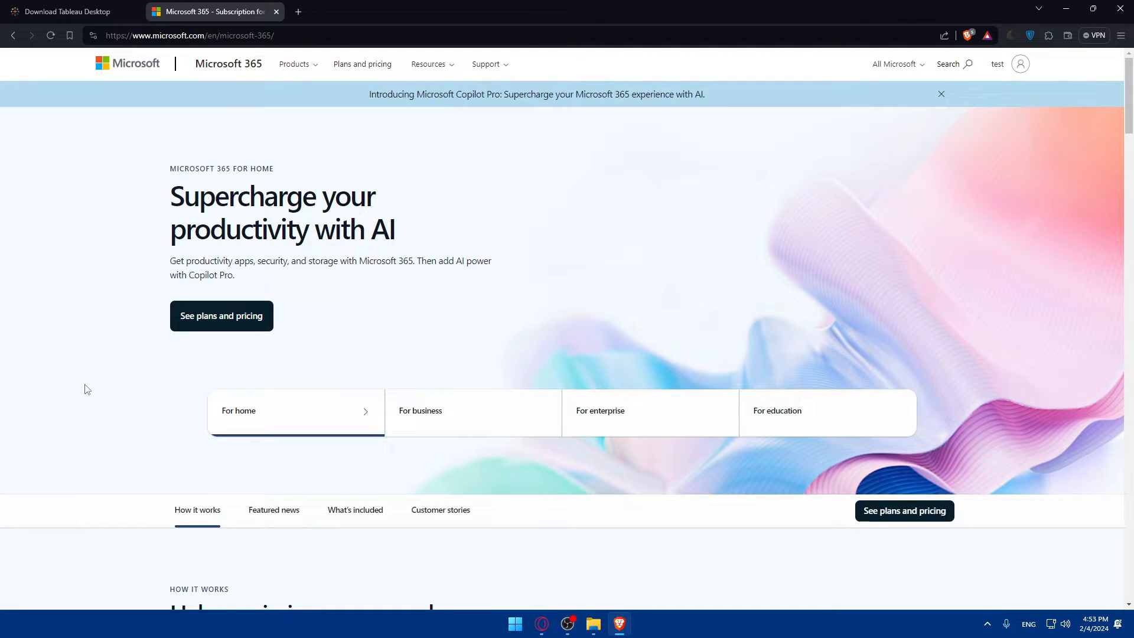
pyautogui.moveTo(672, 184)
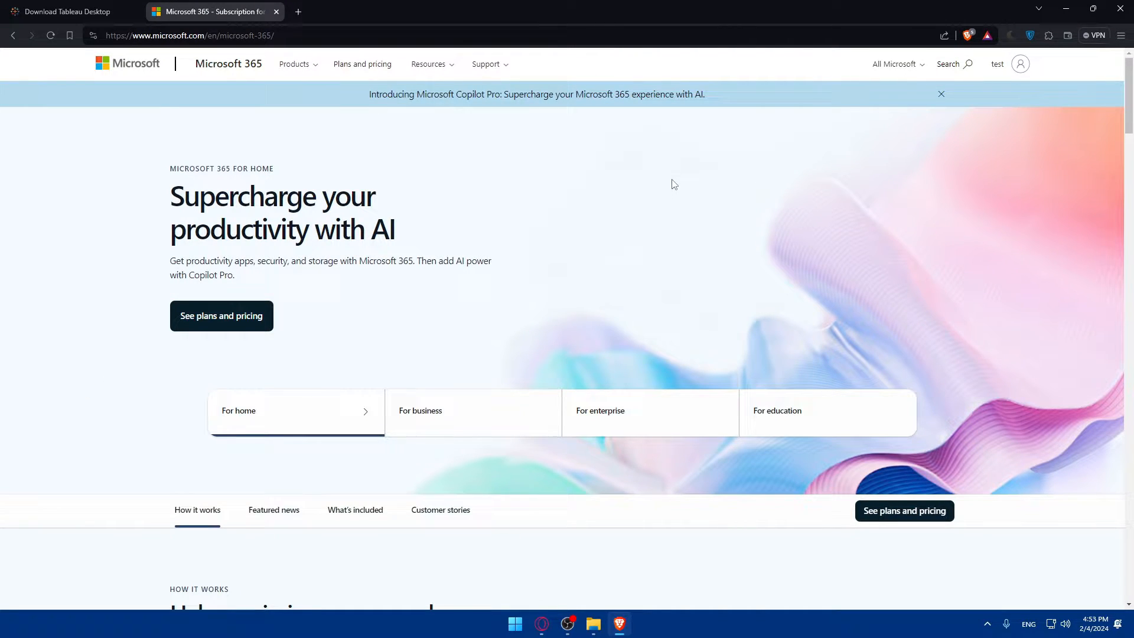
# Step: Open the Microsoft 365 business plan comparison, then flip between it and the Tableau trial page
pyautogui.click(363, 64)
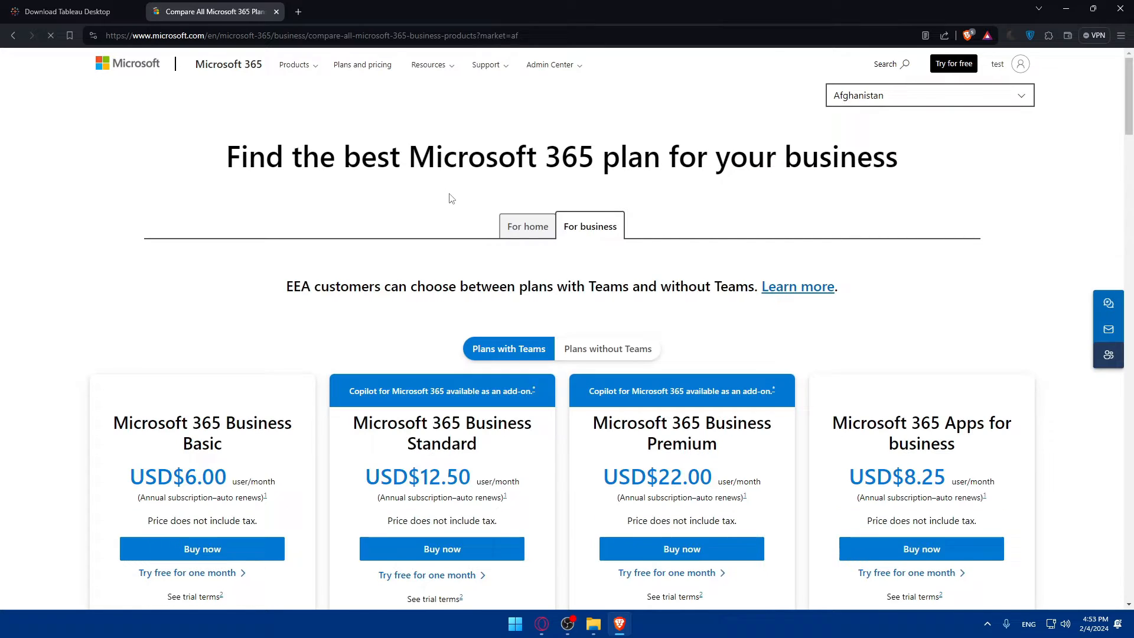
pyautogui.scroll(-3)
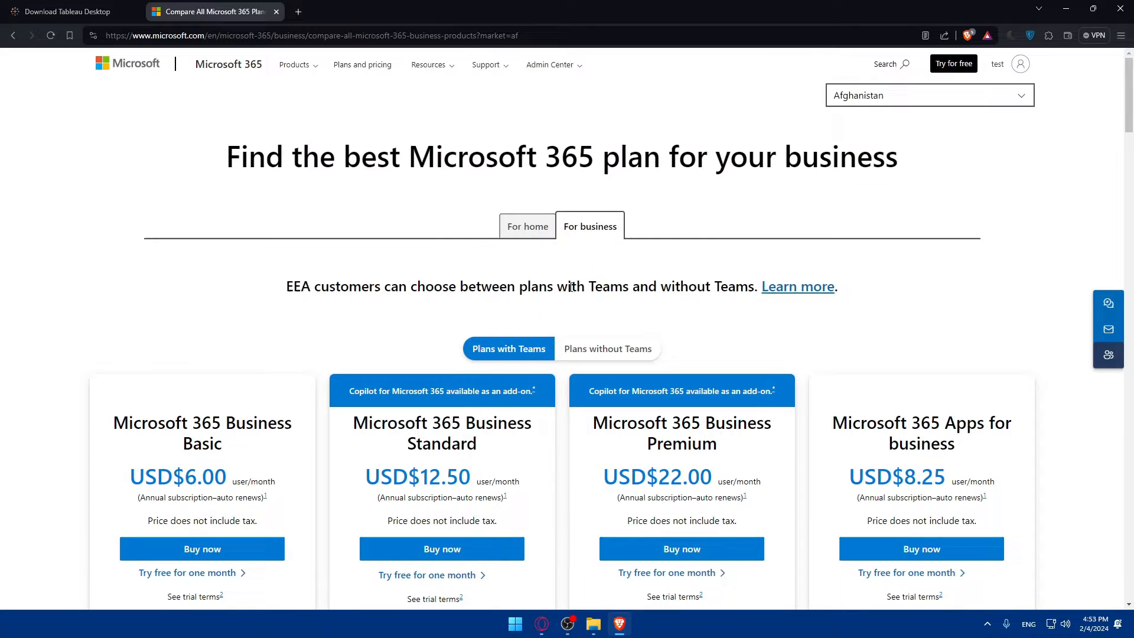
pyautogui.moveTo(506, 276)
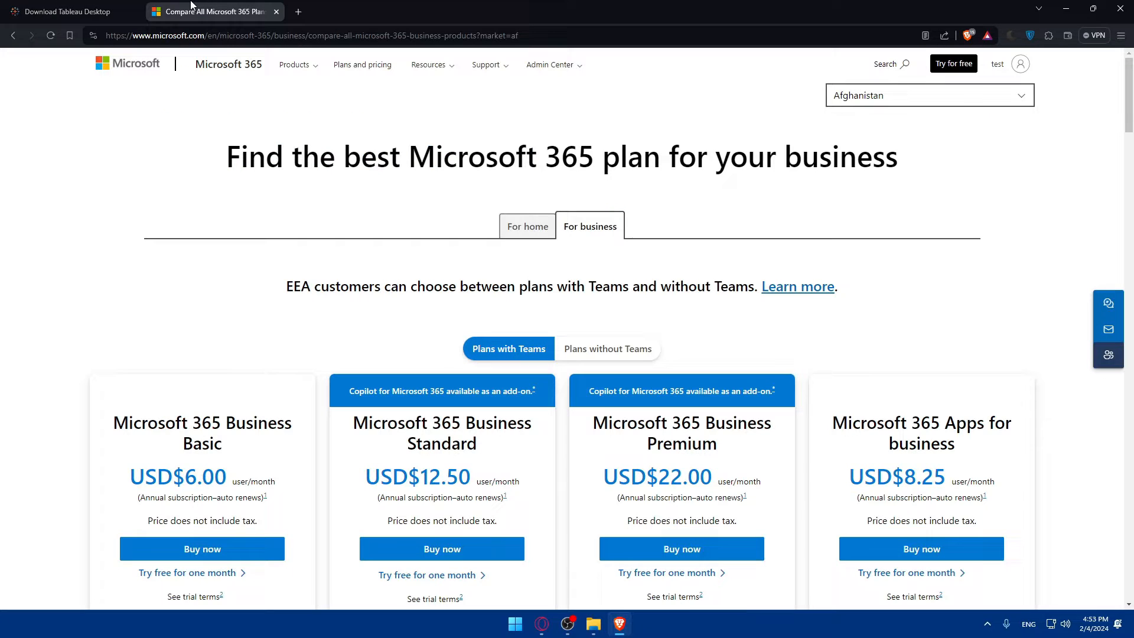
pyautogui.click(68, 11)
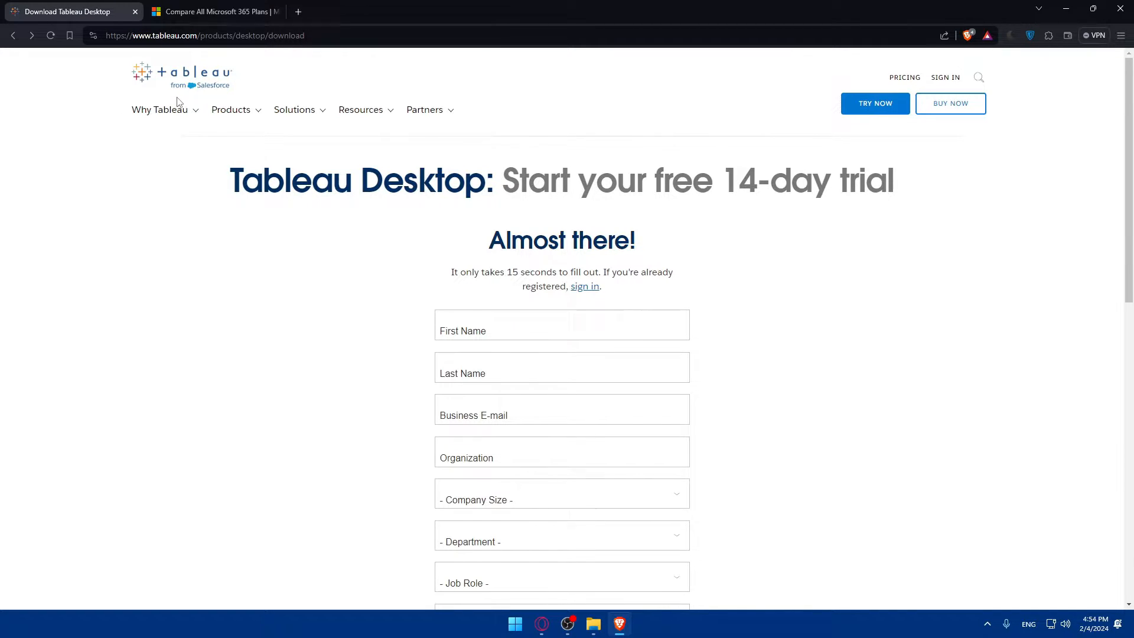
pyautogui.click(210, 11)
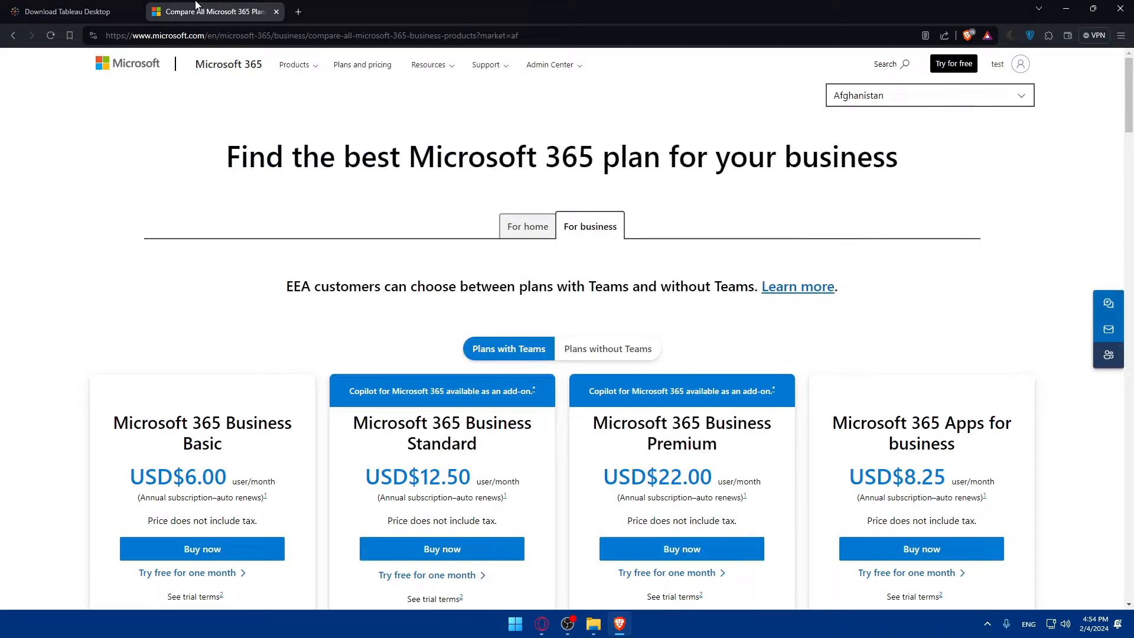
pyautogui.click(68, 11)
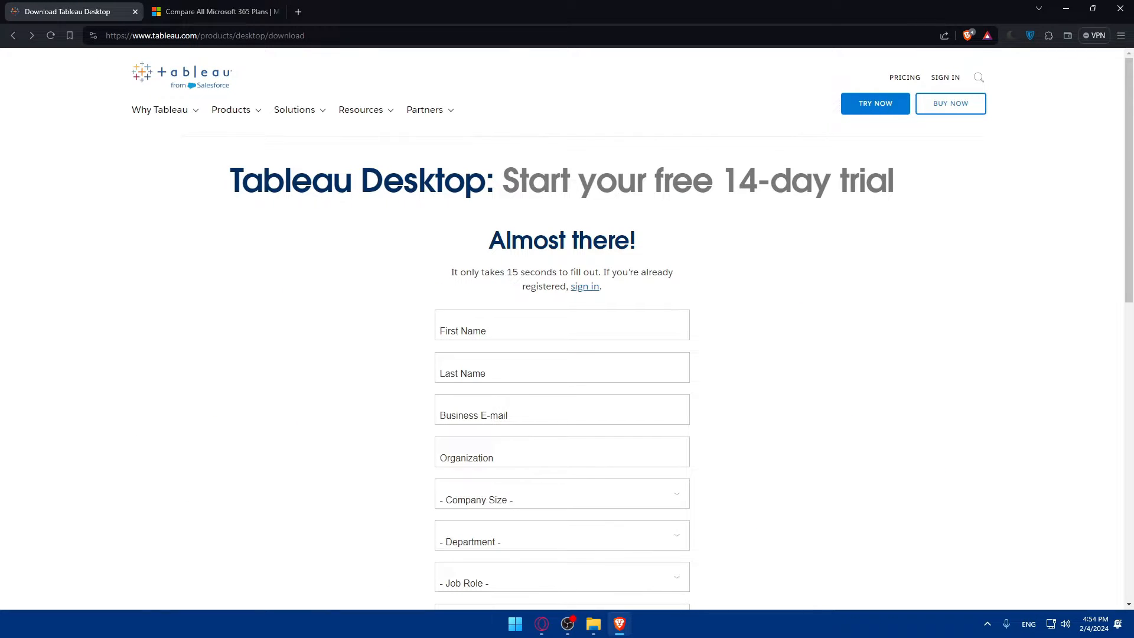
pyautogui.click(211, 11)
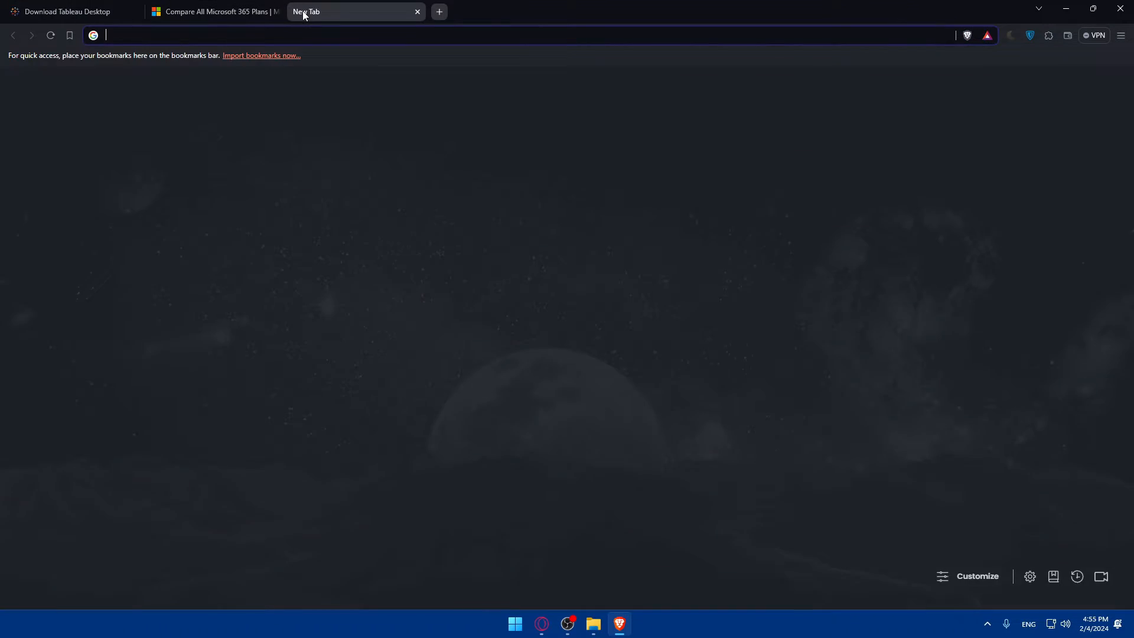
pyautogui.write('connect sharre')
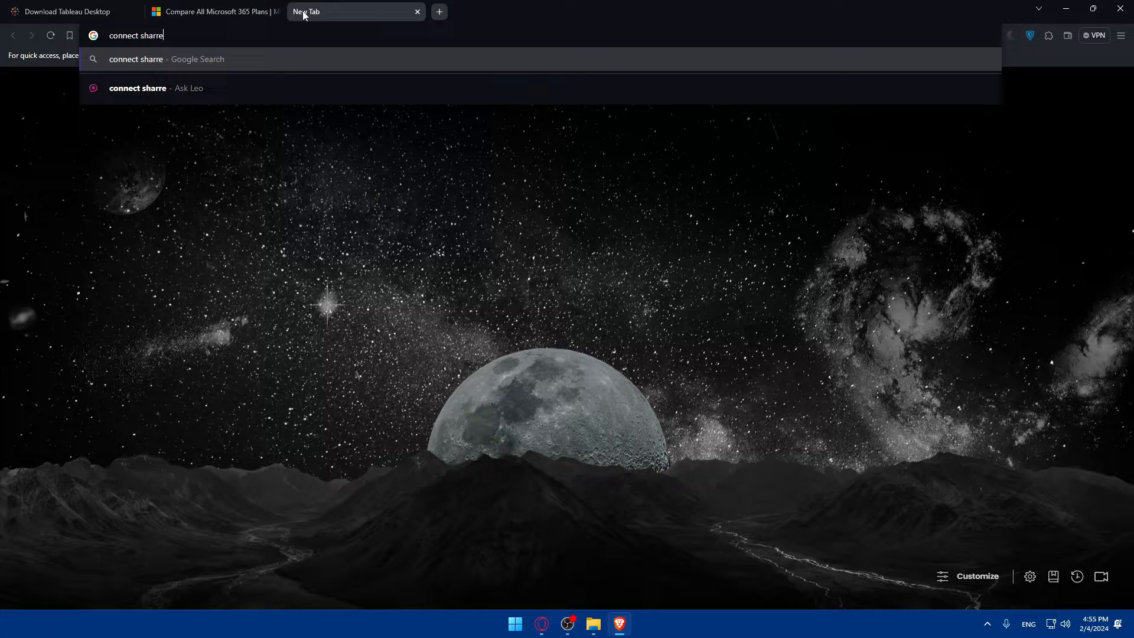
pyautogui.write('poin')
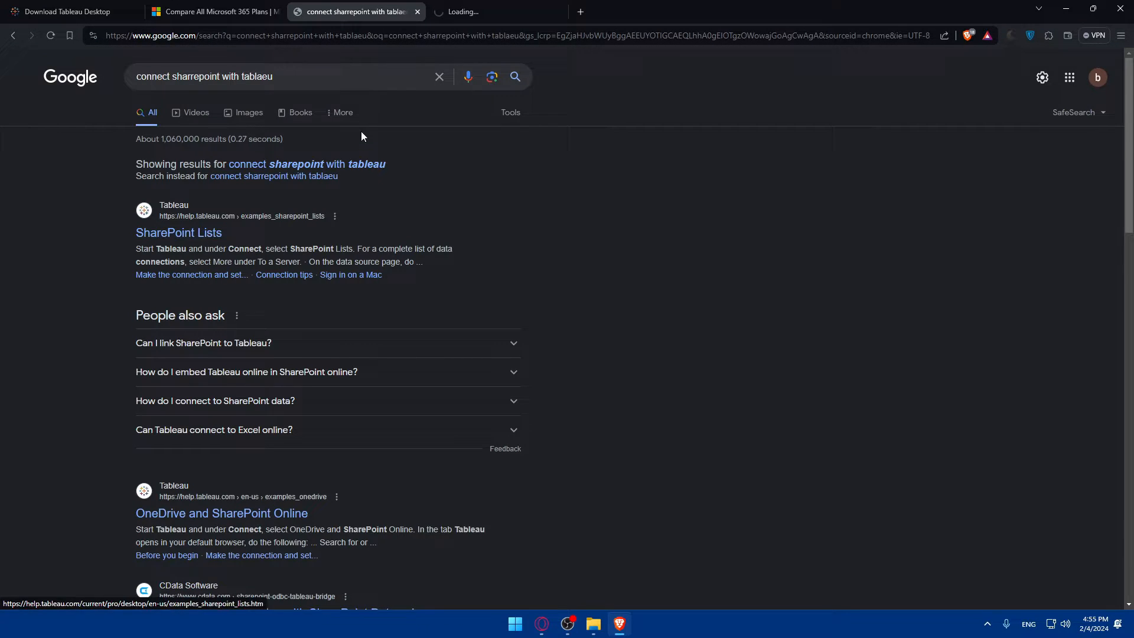
pyautogui.click(178, 233)
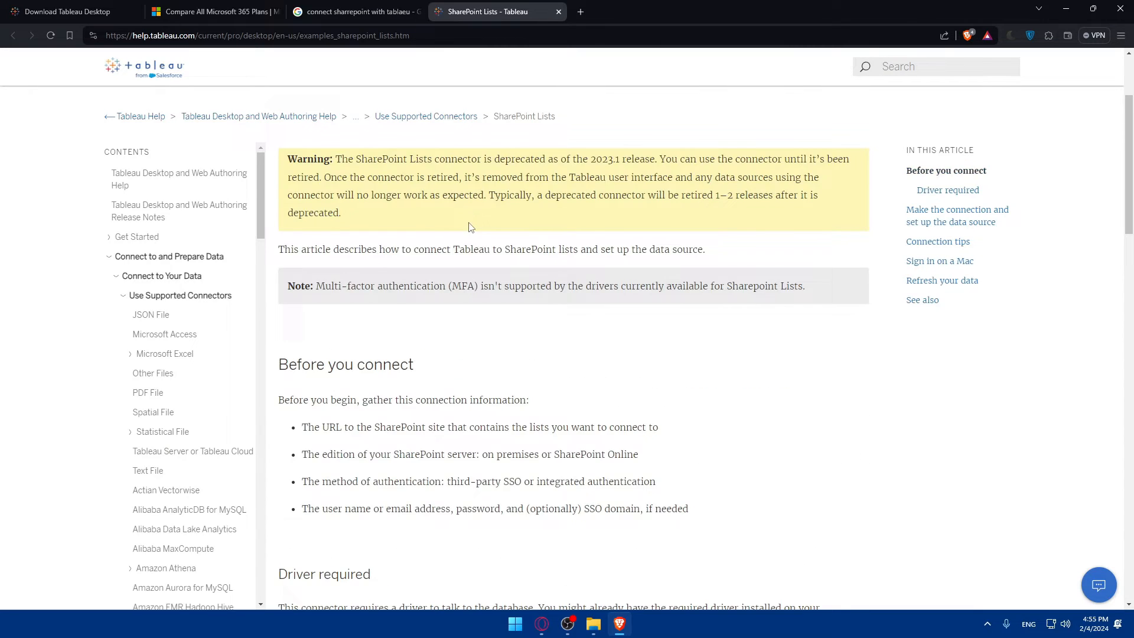
pyautogui.scroll(3)
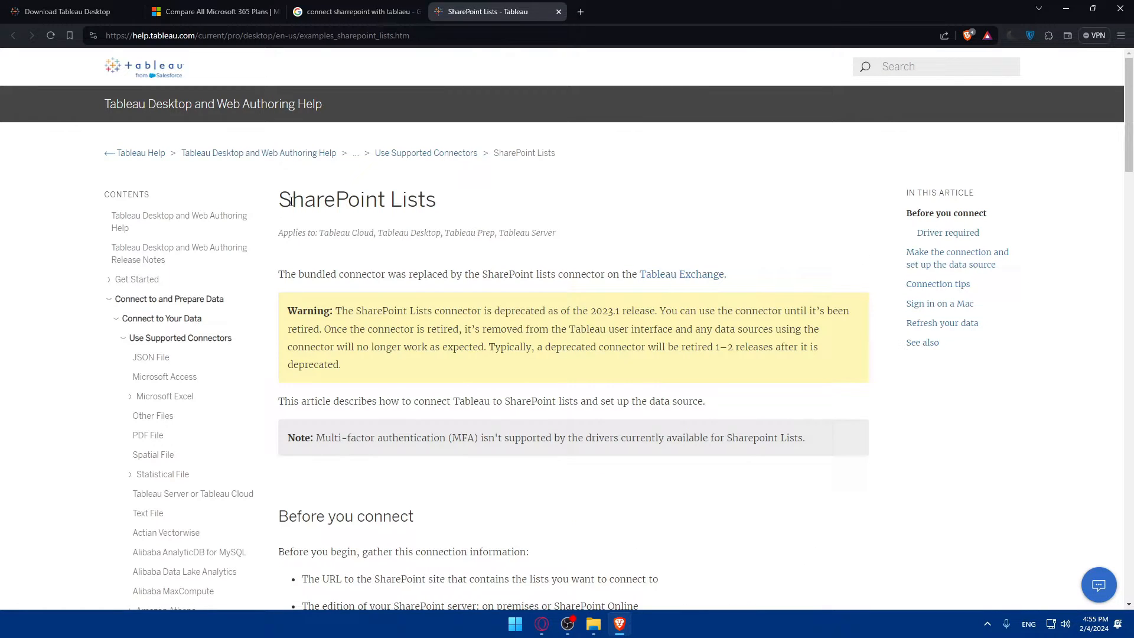
pyautogui.scroll(-3)
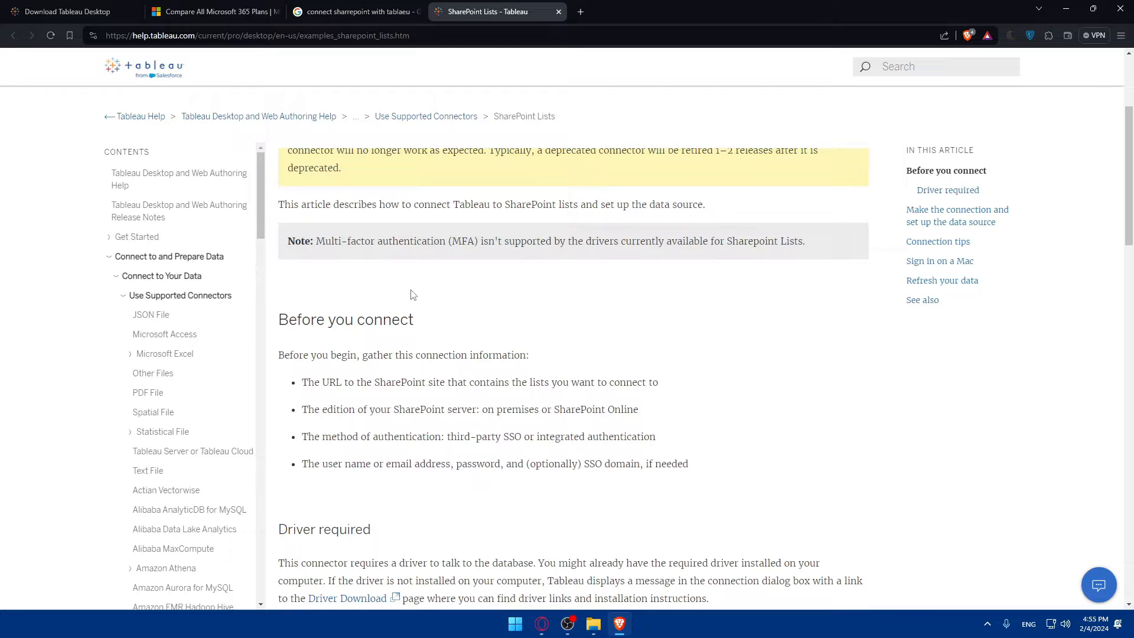
pyautogui.moveTo(264, 360)
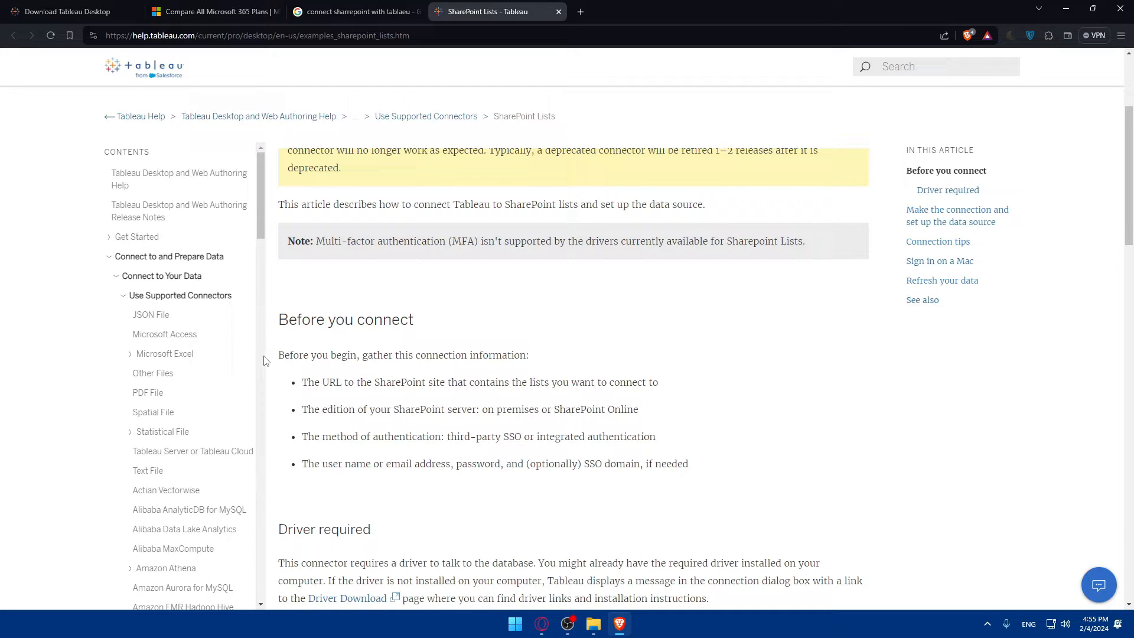
pyautogui.scroll(-3)
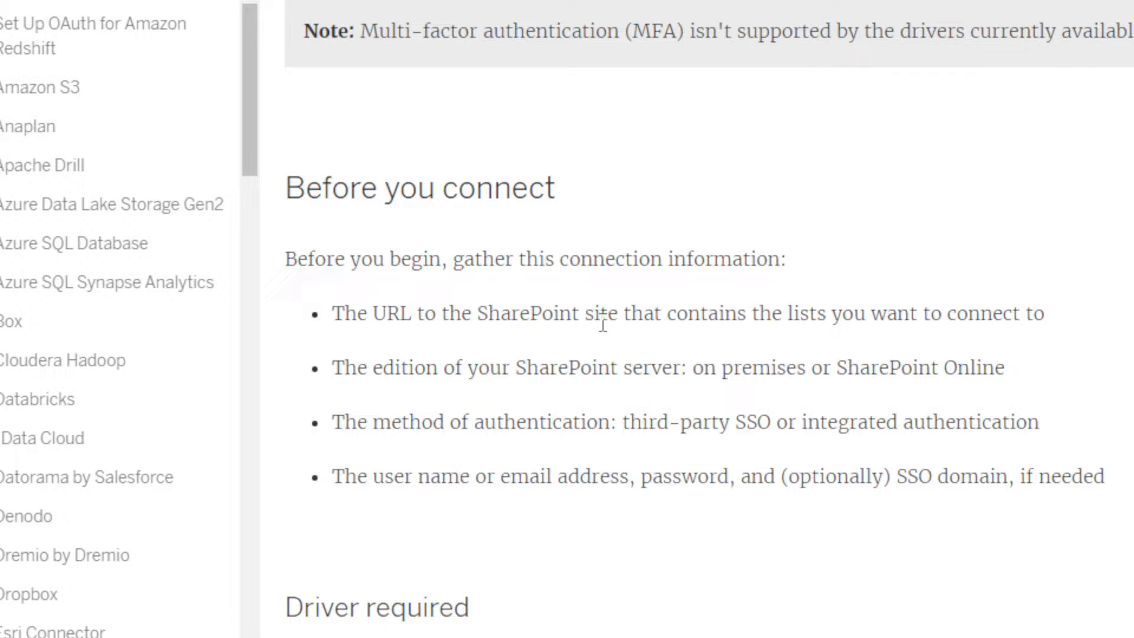
pyautogui.doubleClick(540, 330)
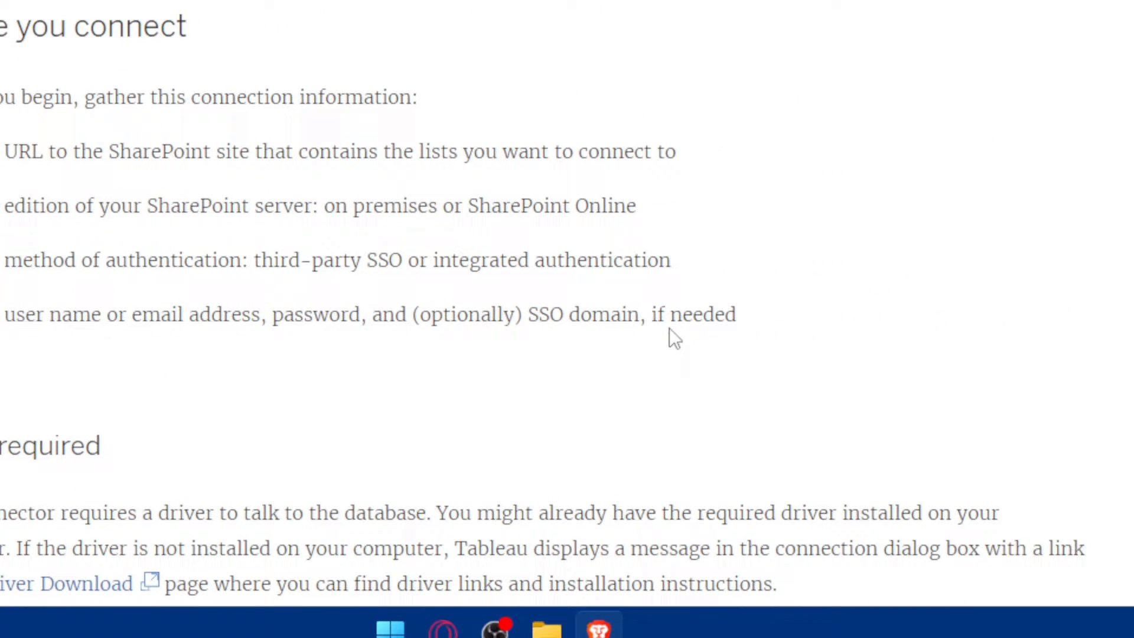
pyautogui.scroll(-3)
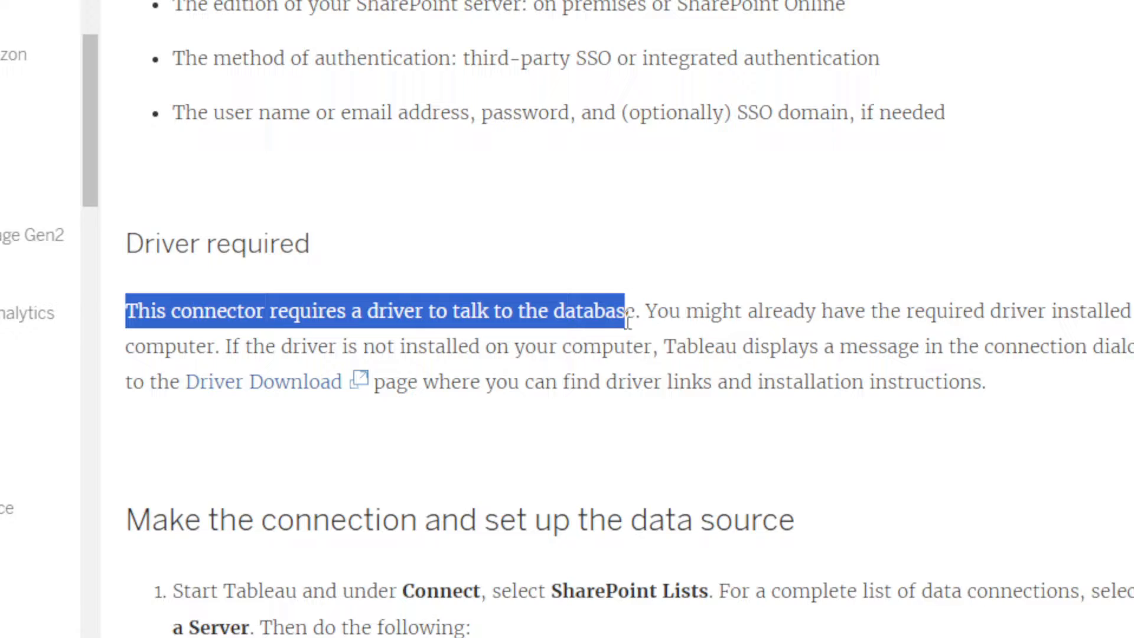
pyautogui.hscroll(3)
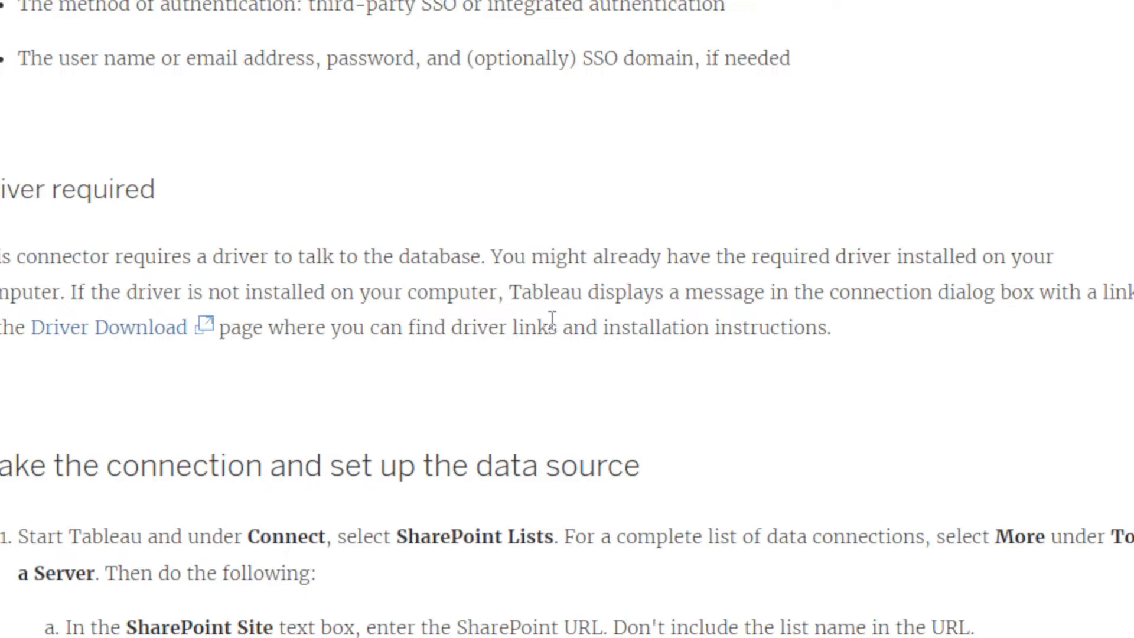
pyautogui.scroll(-3)
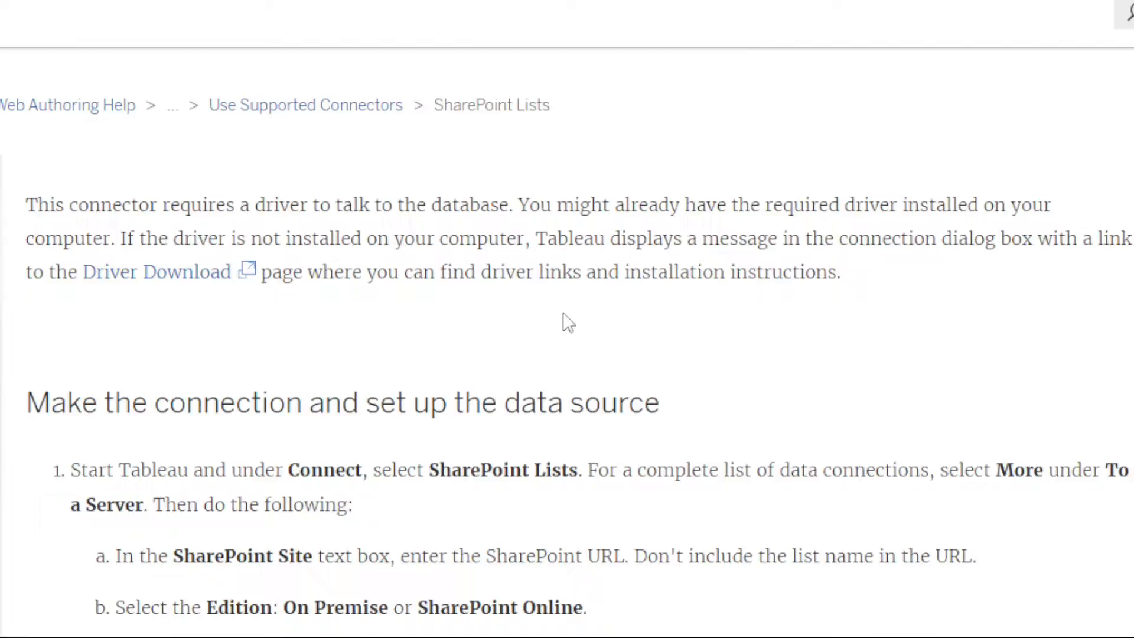
# Step: Browse Google image results for tableau dashboard, previewing examples, partner templates and the showcase
pyautogui.write('tableu')
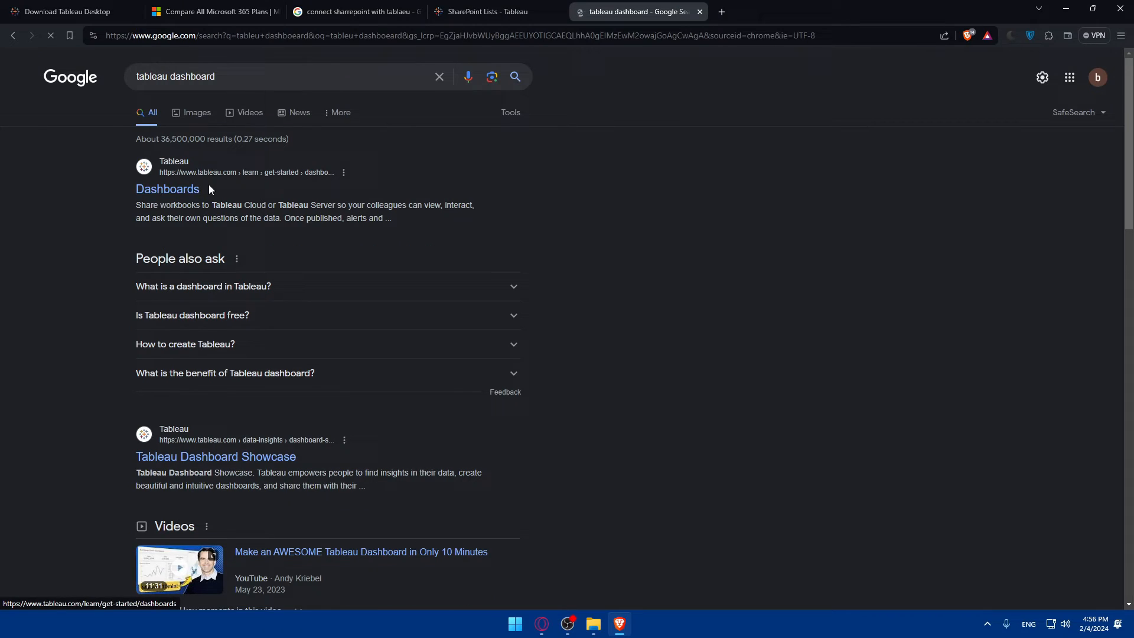
pyautogui.click(198, 113)
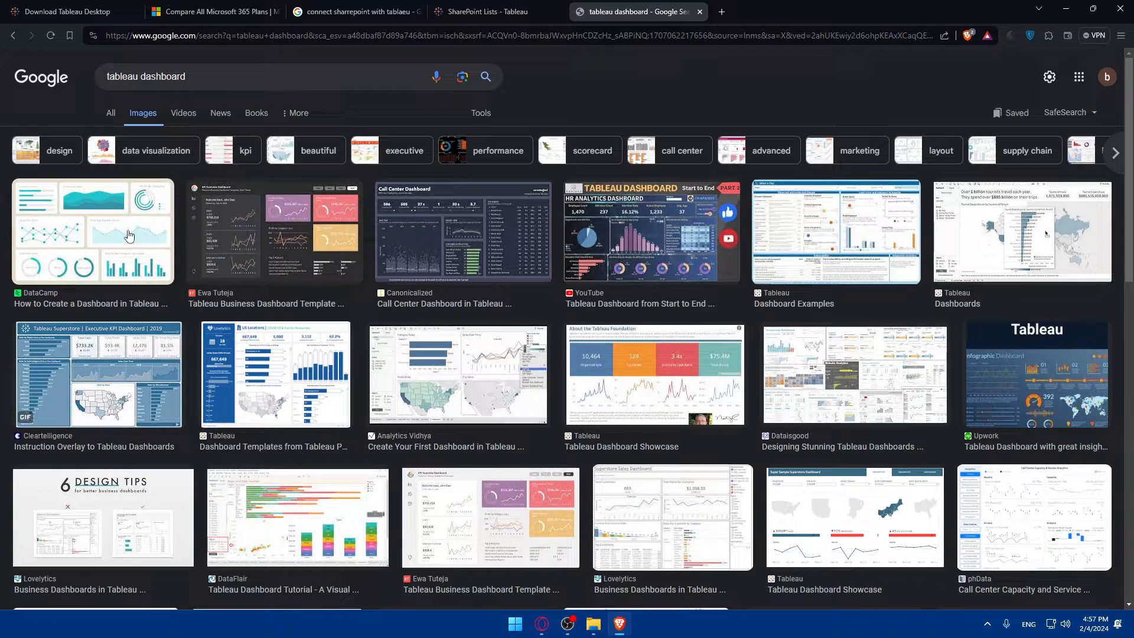
pyautogui.click(833, 231)
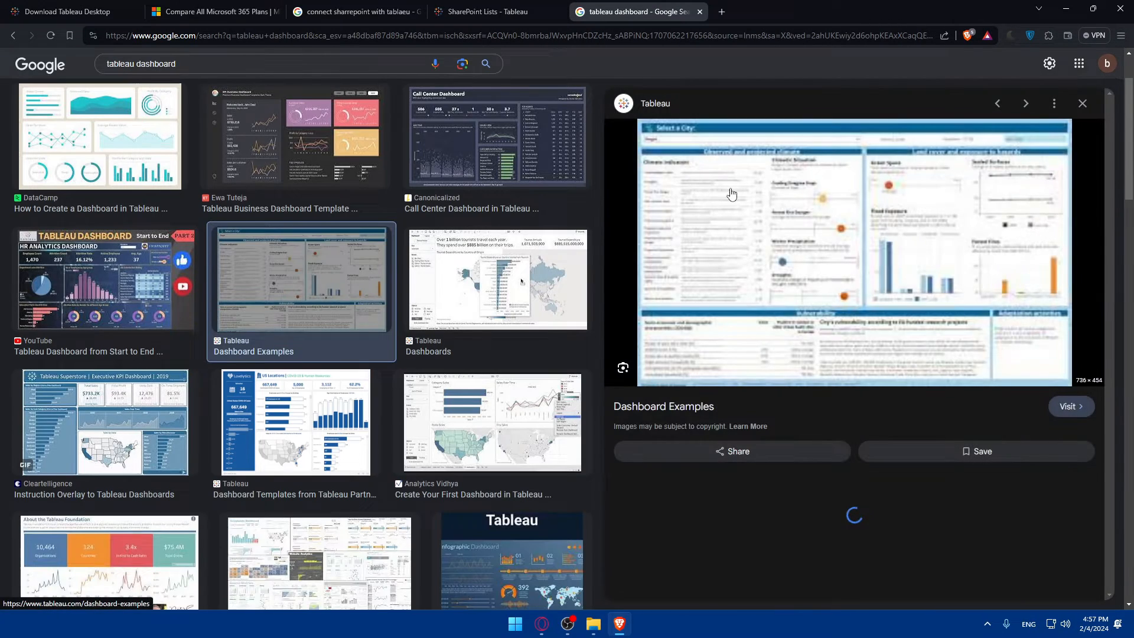
pyautogui.scroll(-3)
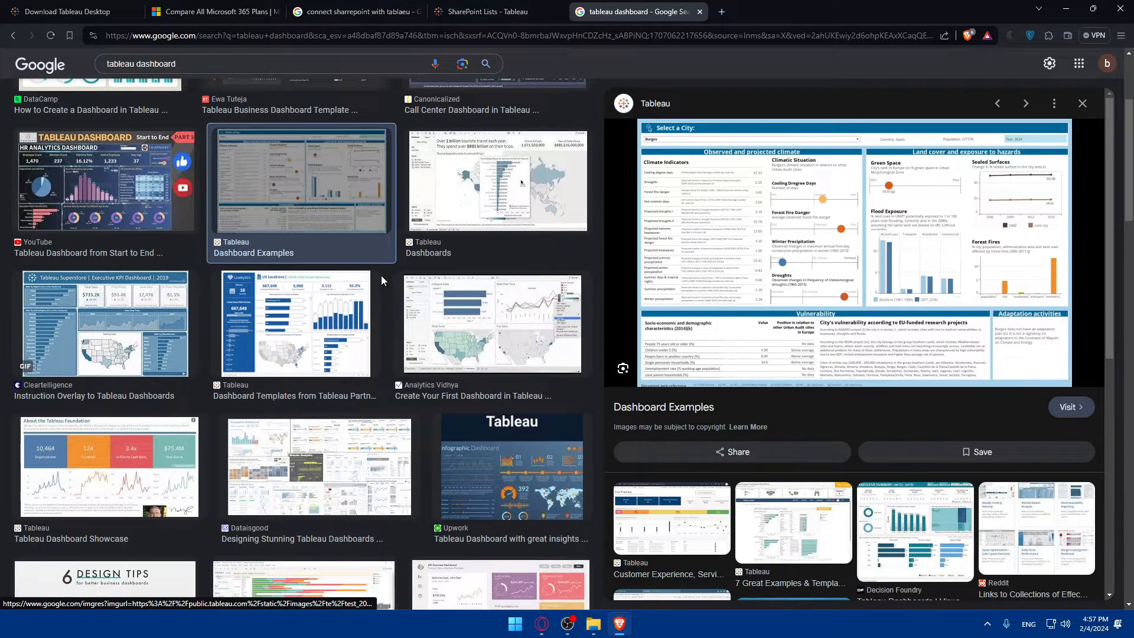
pyautogui.click(295, 324)
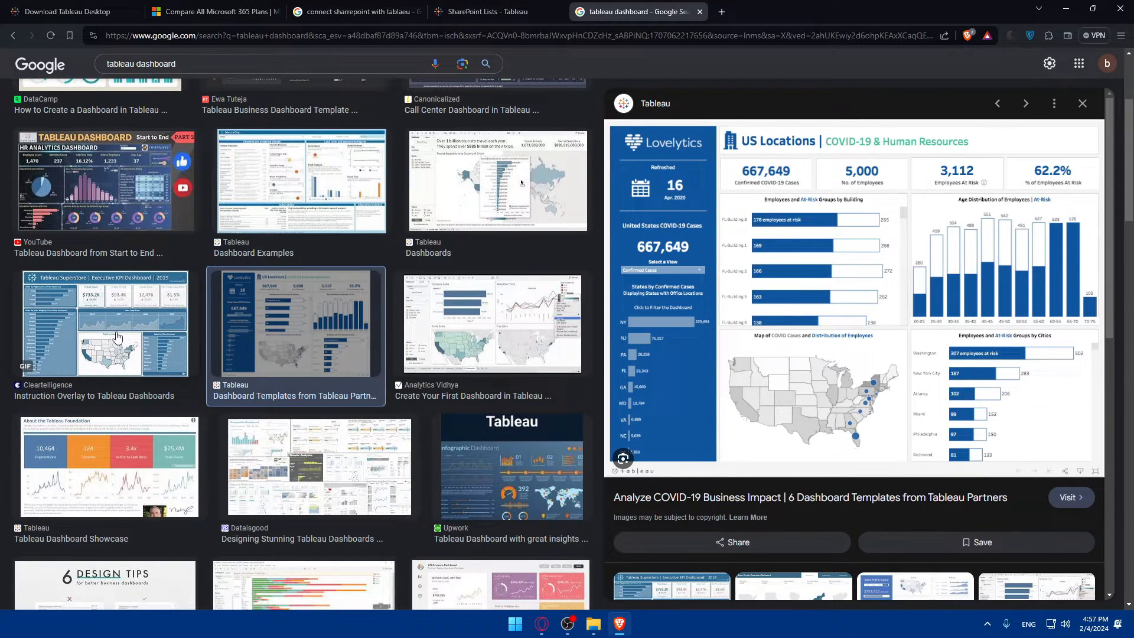
pyautogui.click(107, 468)
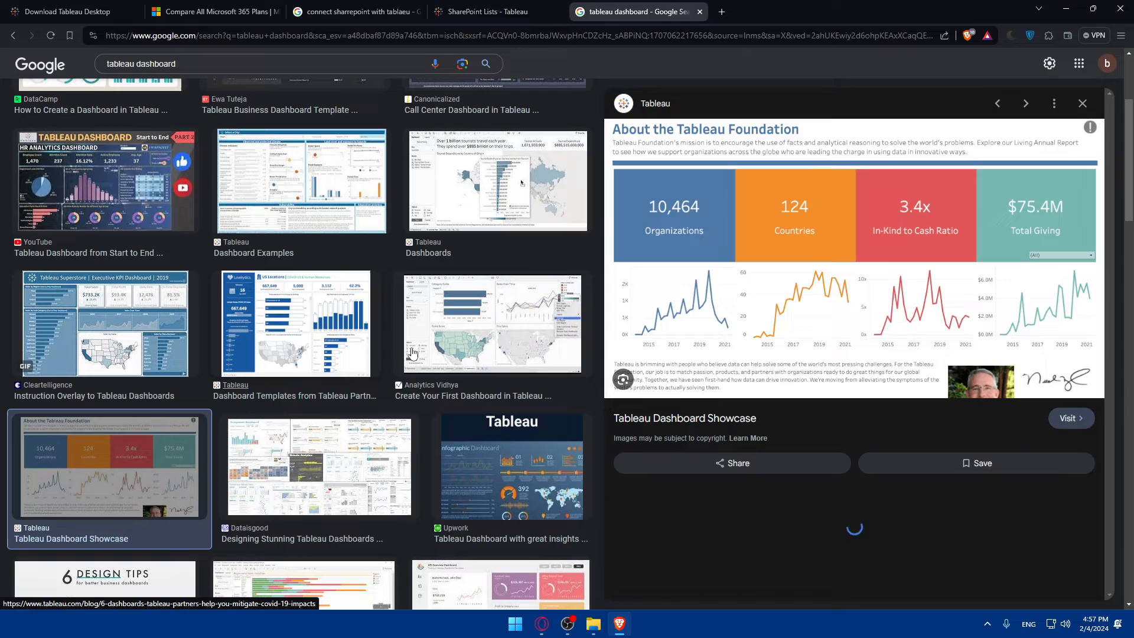
pyautogui.scroll(-3)
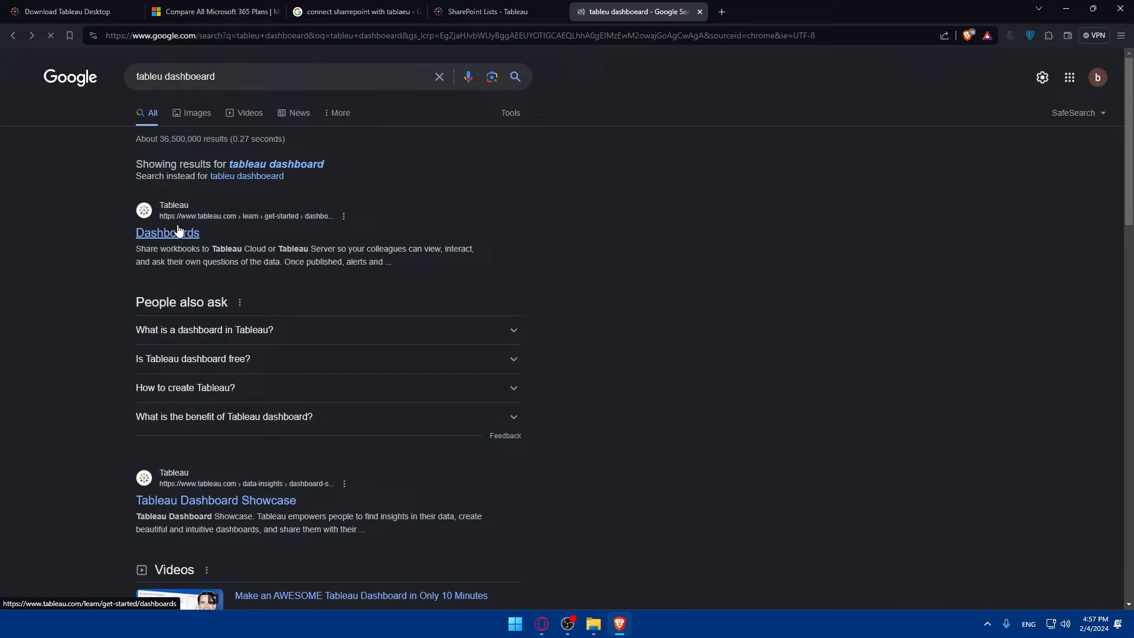
# Step: Open Tableau's Dashboards getting-started page, then return to the SharePoint Lists article
pyautogui.click(167, 232)
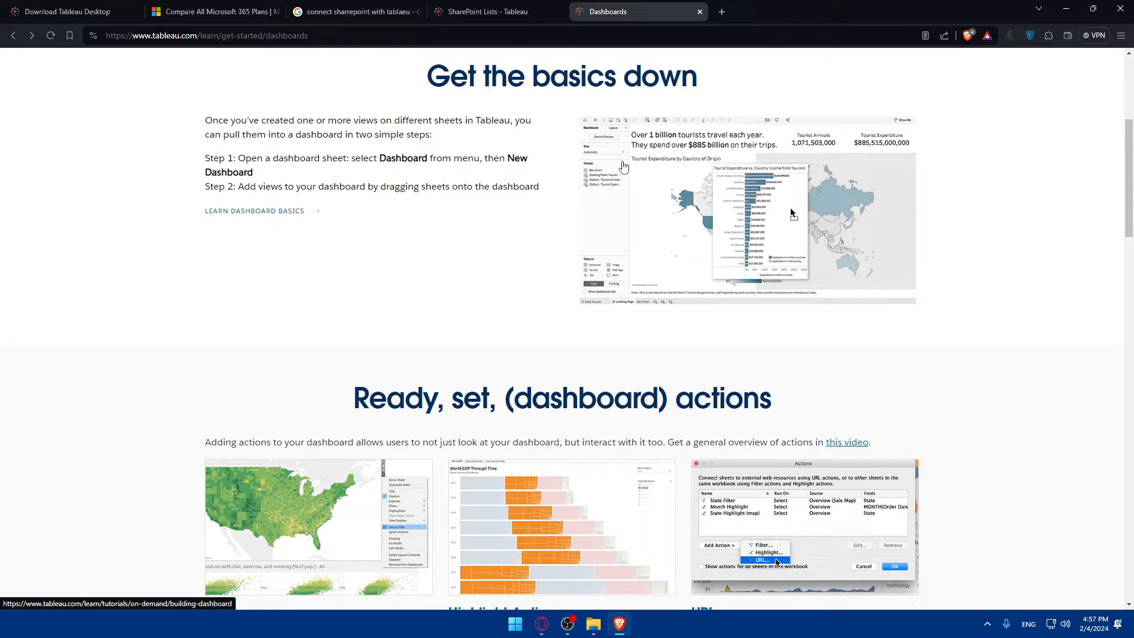
pyautogui.click(484, 12)
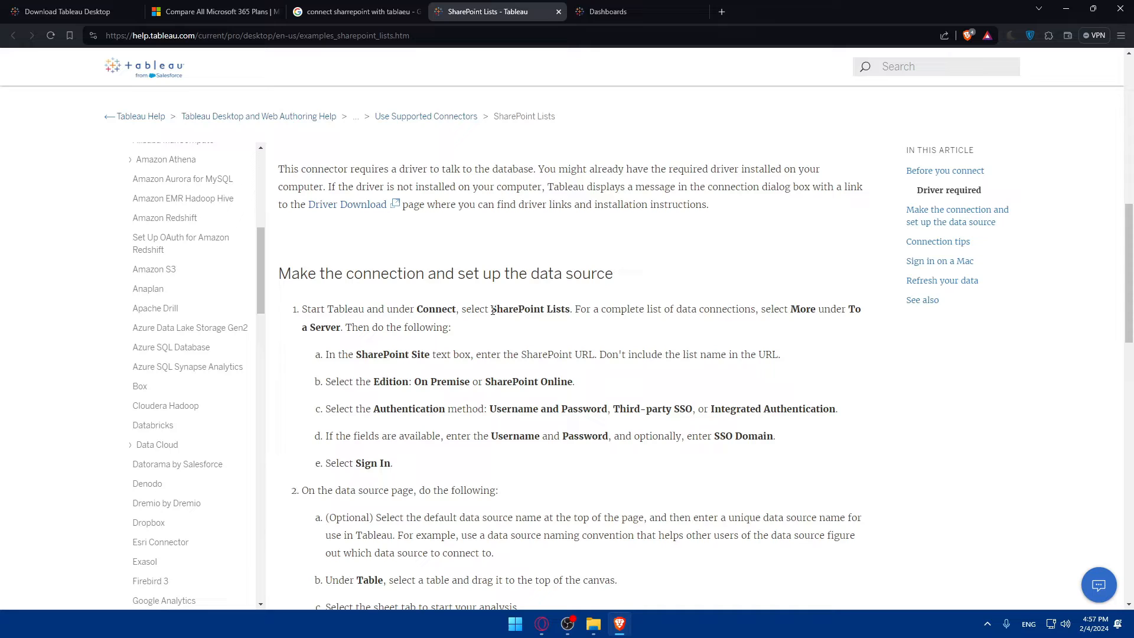
pyautogui.moveTo(649, 330)
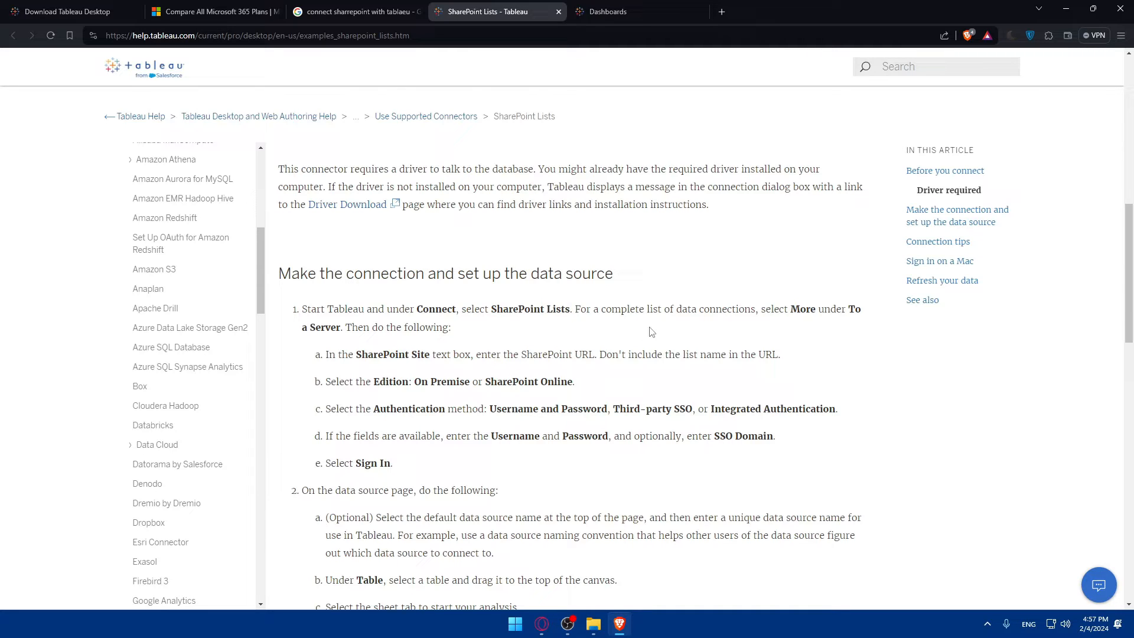
# Step: Read the connection and data source steps, highlighting phrases including entering SSO Domain, down to the tips
pyautogui.moveTo(575, 308); pyautogui.dragTo(773, 308)
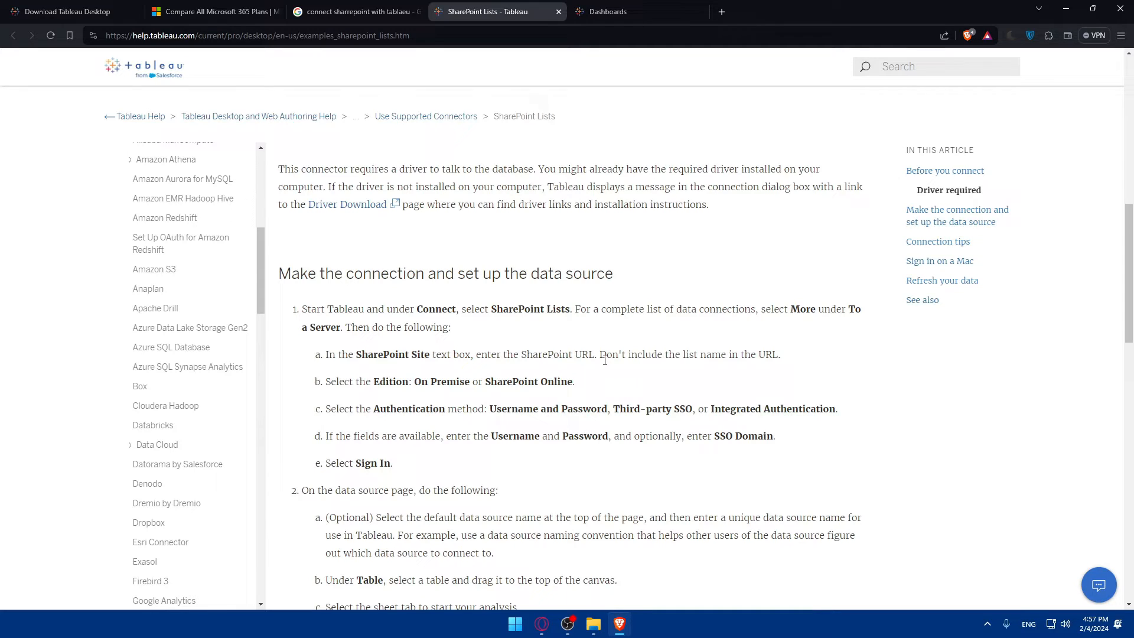
pyautogui.moveTo(598, 354); pyautogui.dragTo(712, 354)
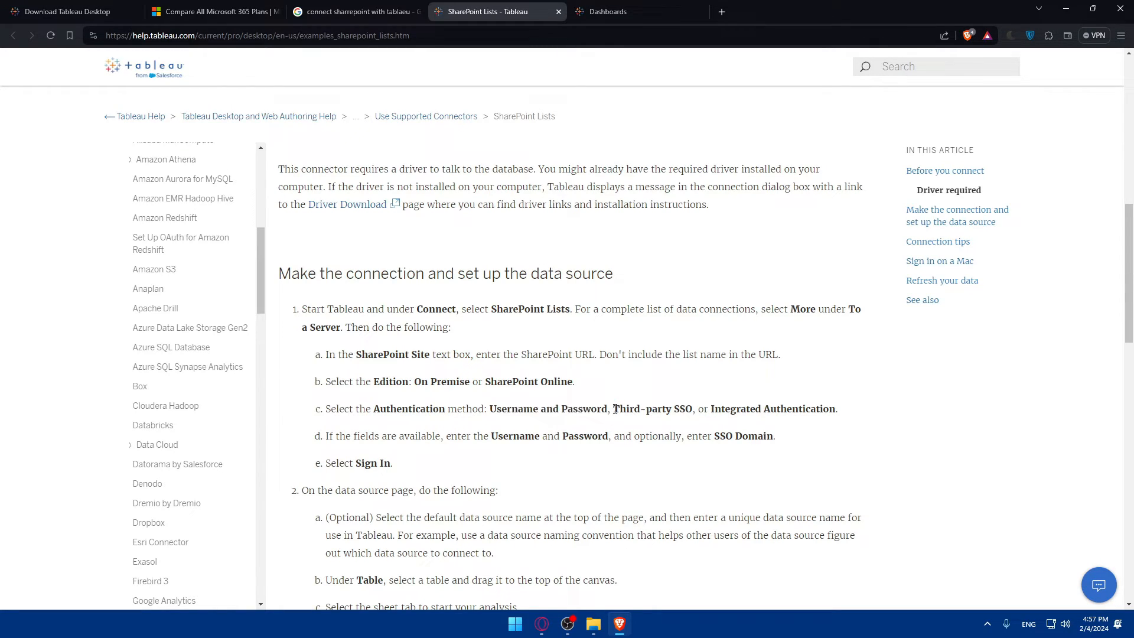
pyautogui.moveTo(713, 422)
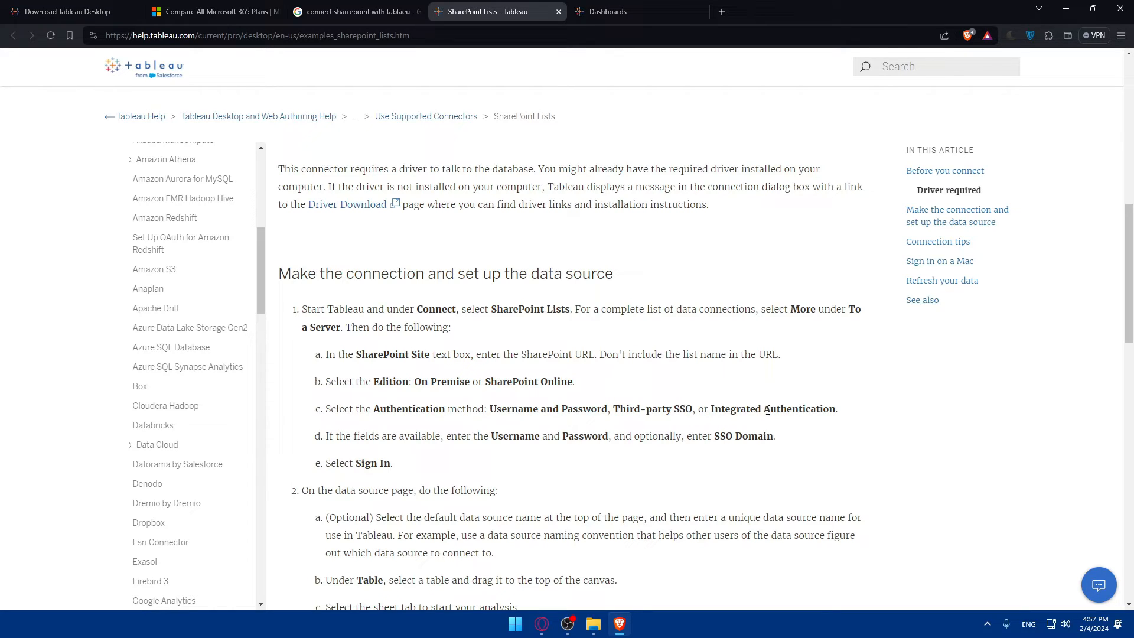
pyautogui.moveTo(405, 448)
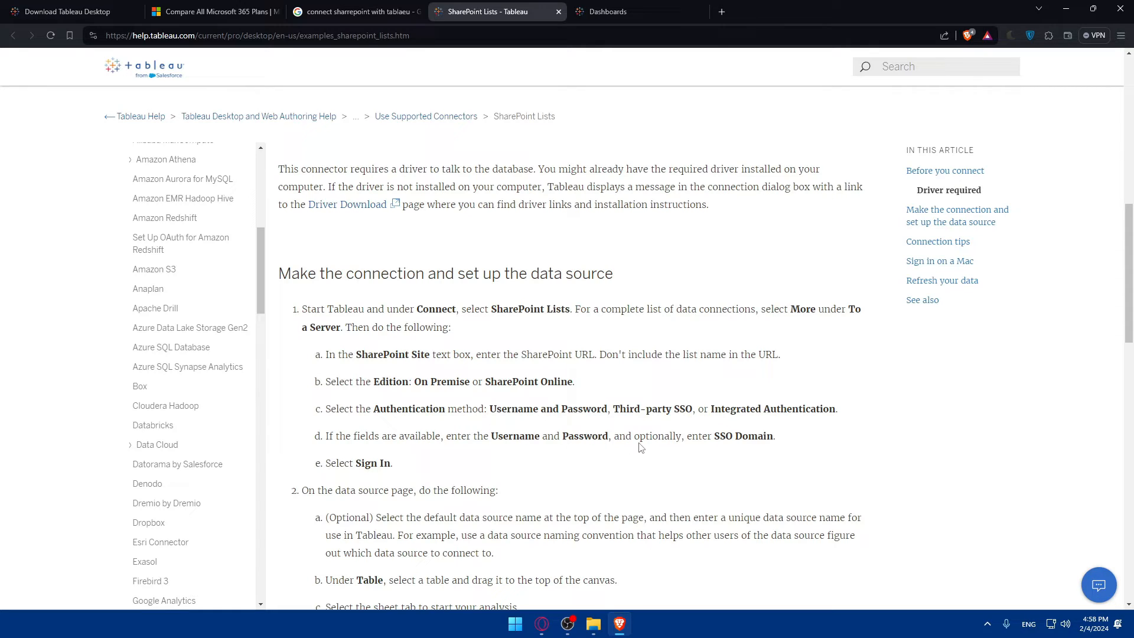
pyautogui.moveTo(626, 456)
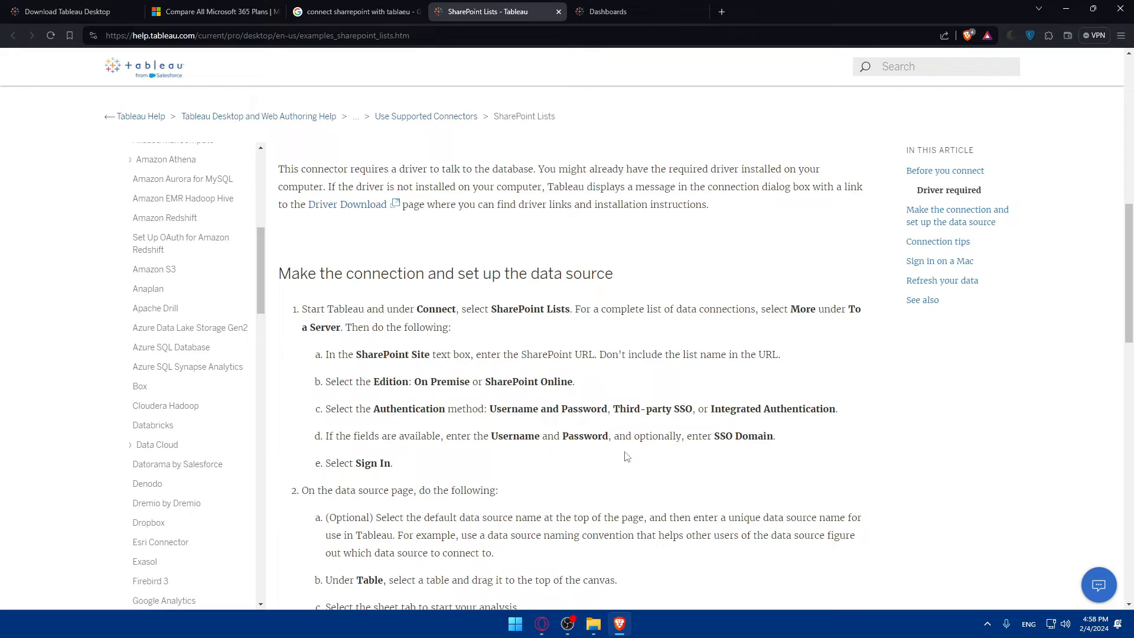
pyautogui.moveTo(684, 436); pyautogui.dragTo(775, 436)
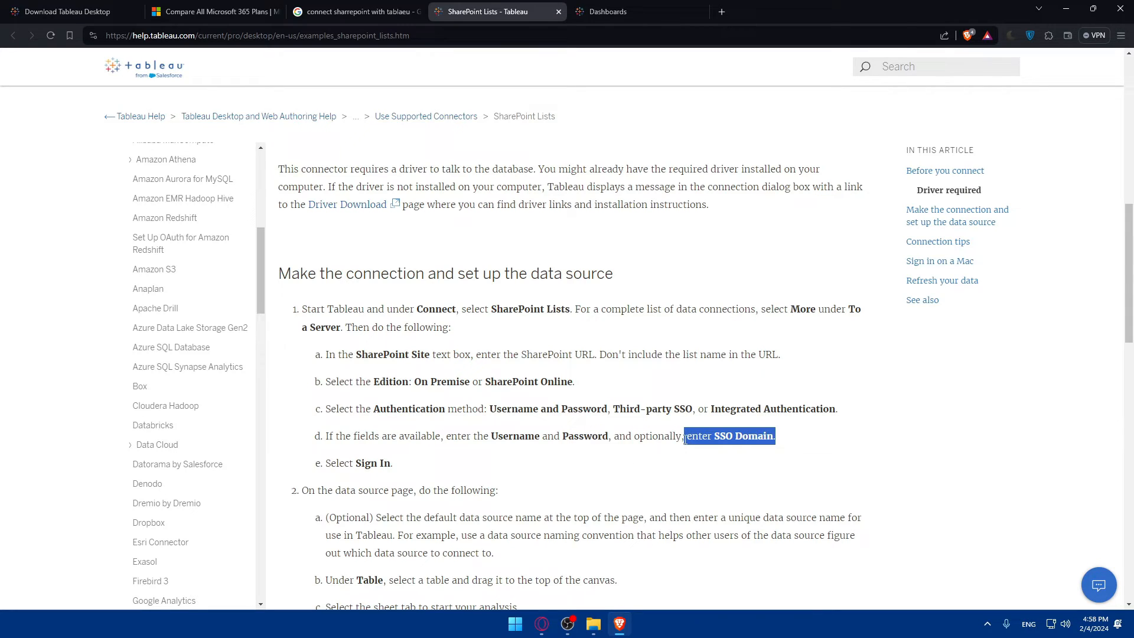
pyautogui.click(433, 469)
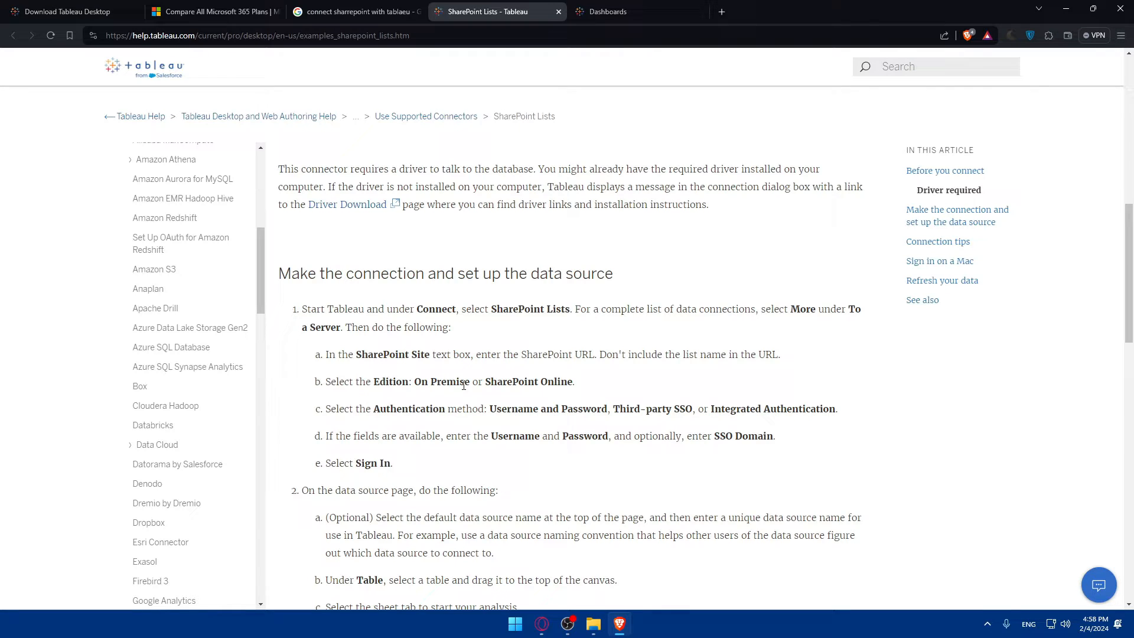
pyautogui.scroll(-3)
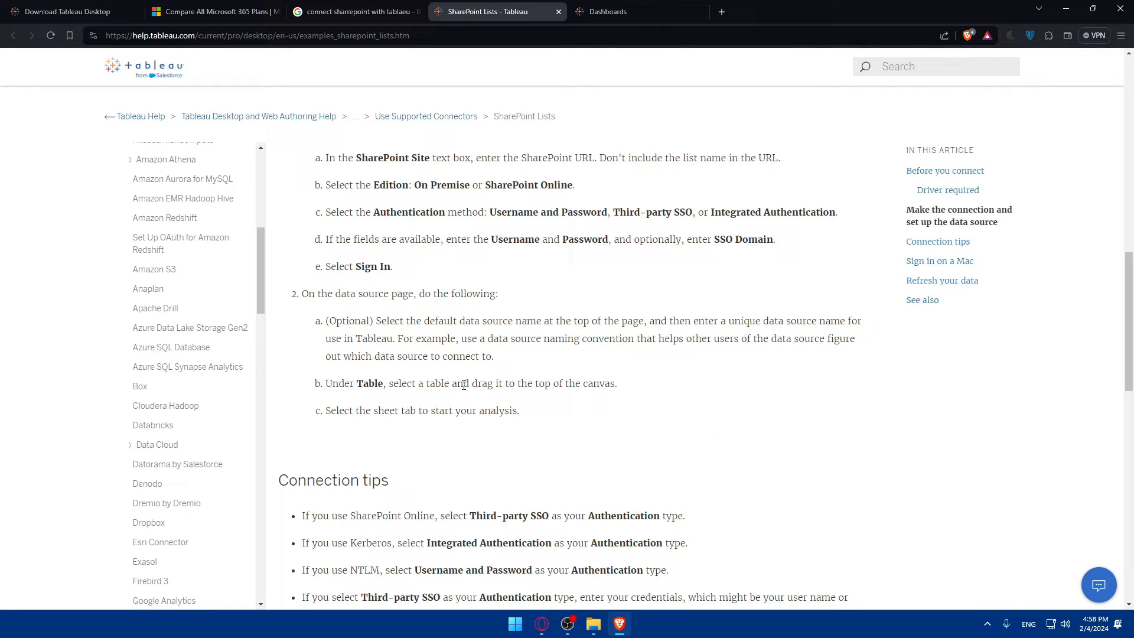
pyautogui.moveTo(334, 331)
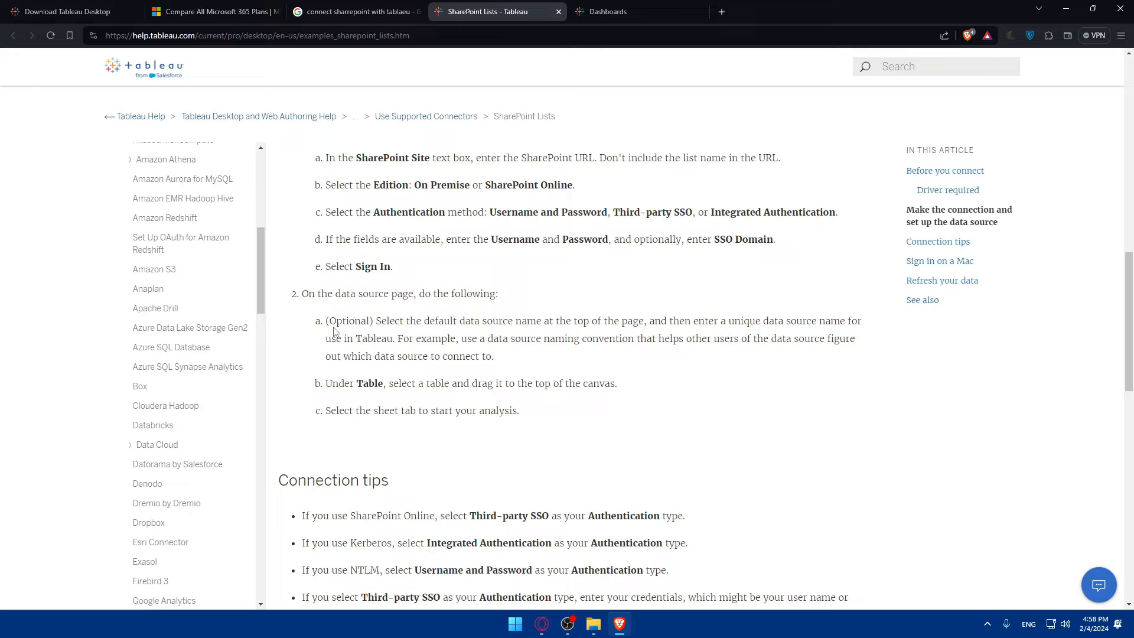
pyautogui.moveTo(326, 321); pyautogui.dragTo(494, 355)
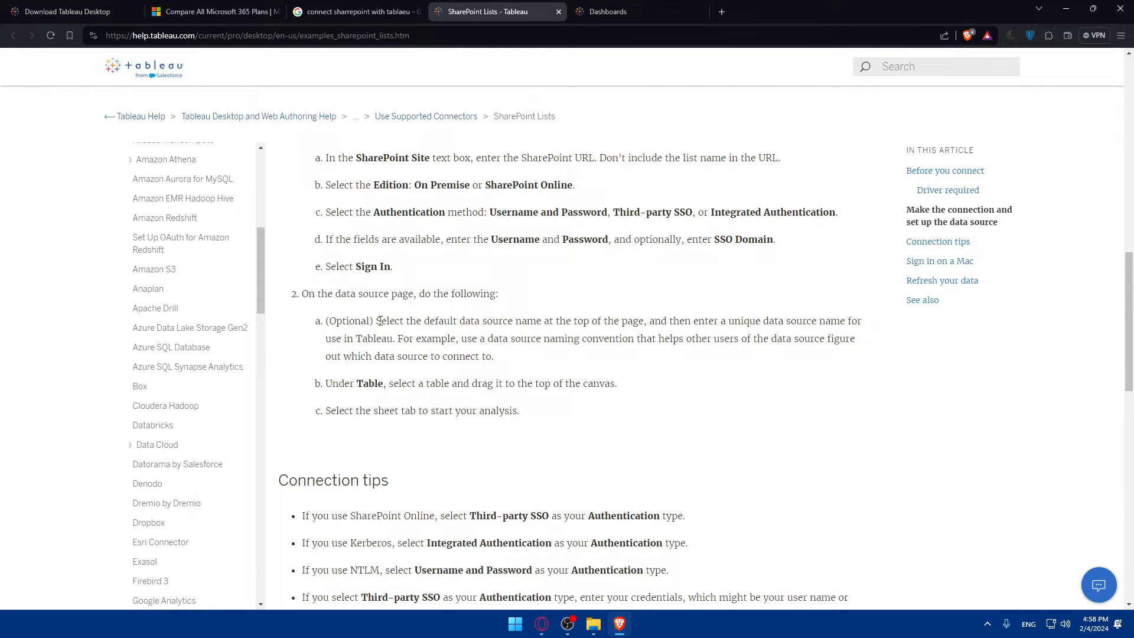
pyautogui.moveTo(383, 320); pyautogui.dragTo(618, 320)
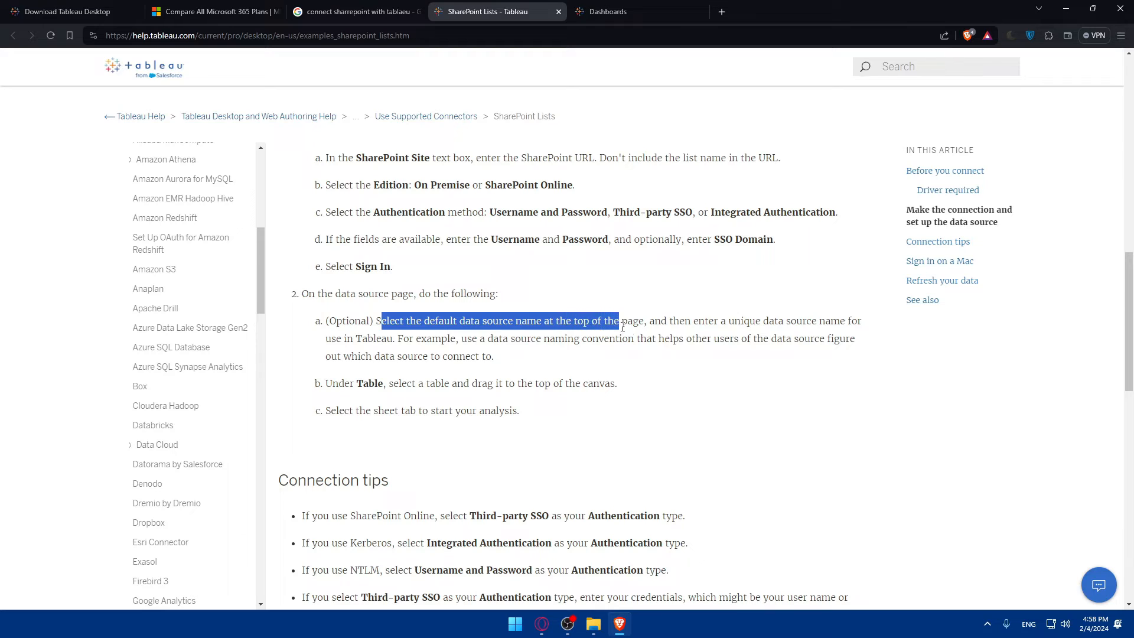
pyautogui.moveTo(617, 320); pyautogui.dragTo(823, 320)
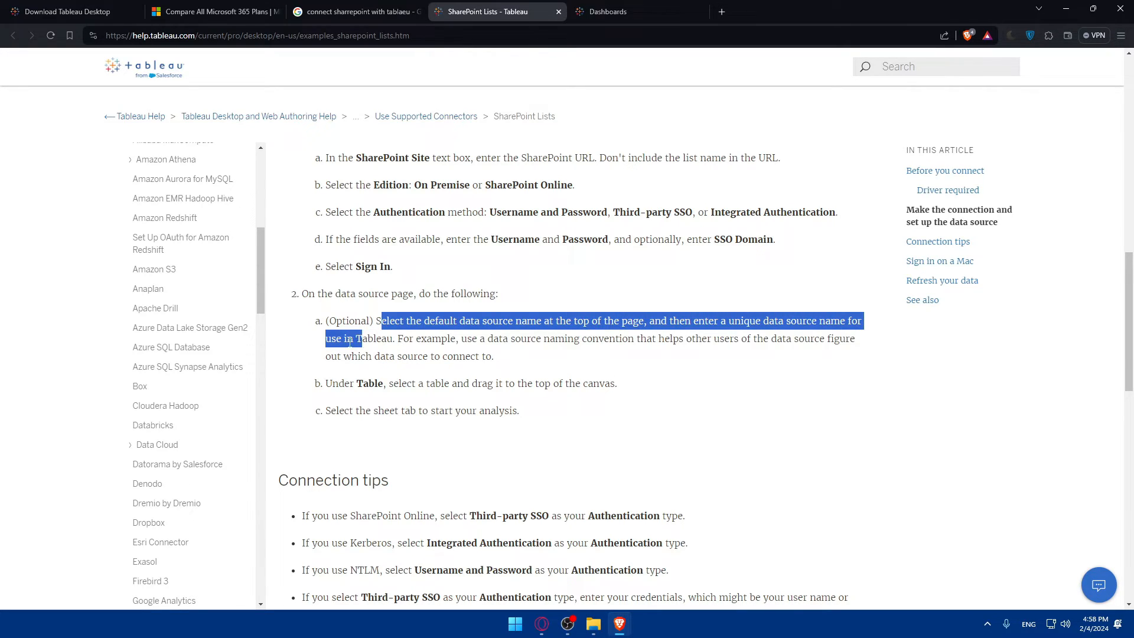
pyautogui.click(467, 341)
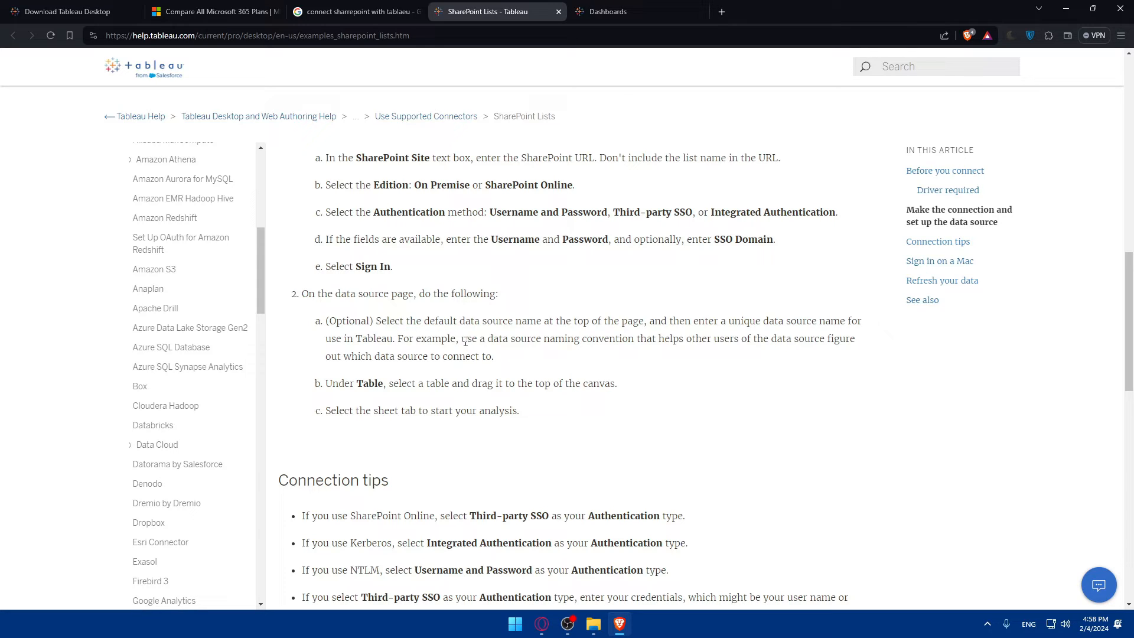
pyautogui.moveTo(461, 339); pyautogui.dragTo(639, 339)
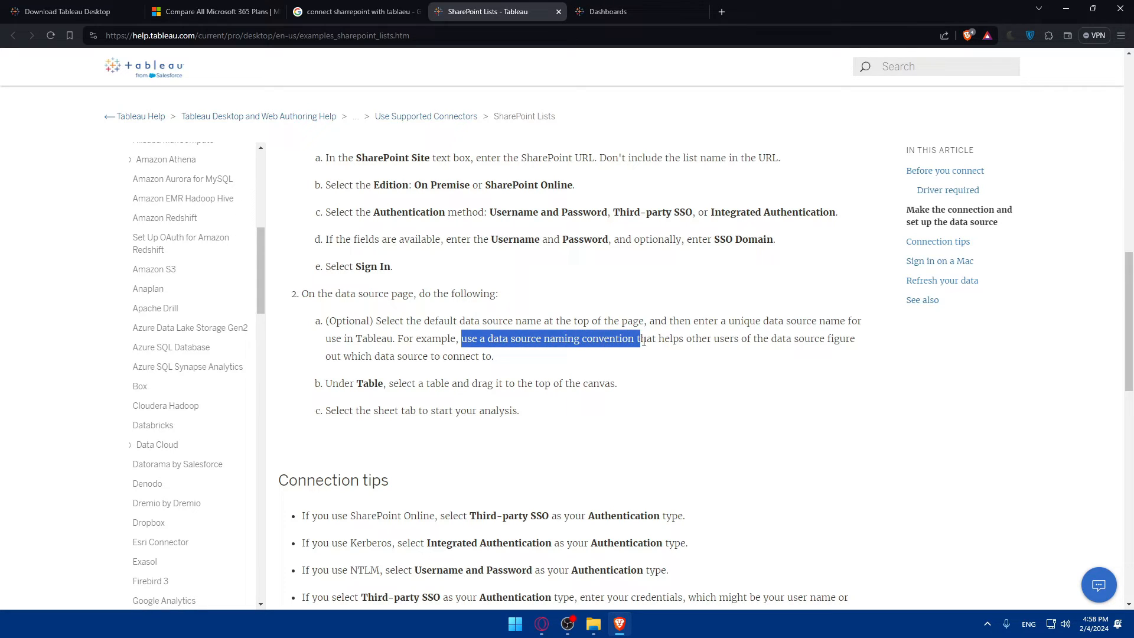
pyautogui.moveTo(639, 339); pyautogui.dragTo(712, 339)
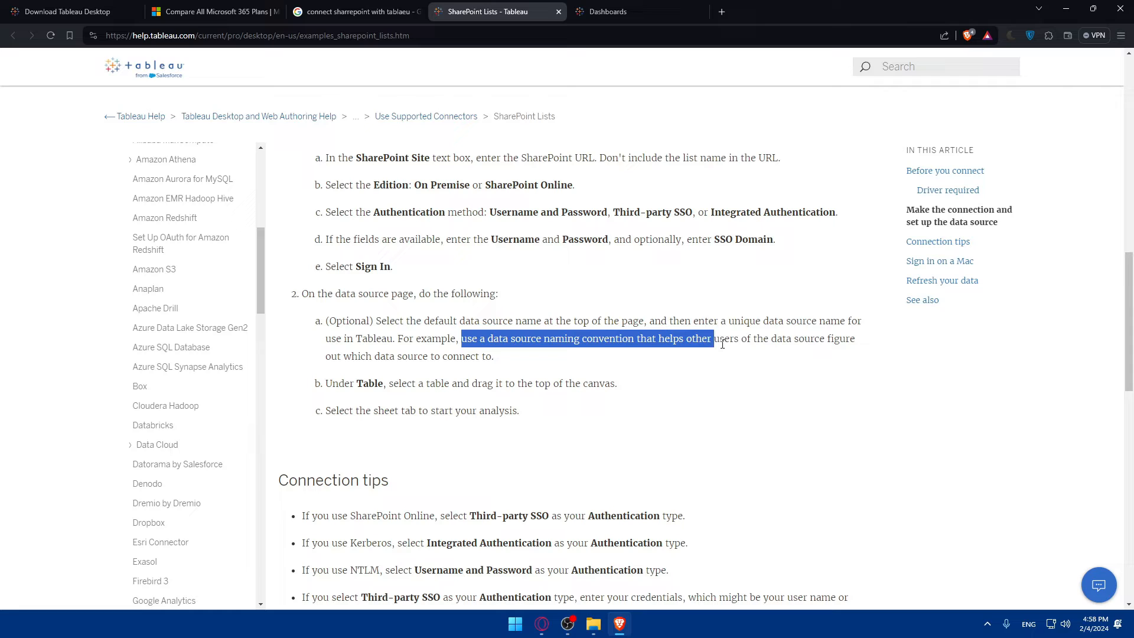
pyautogui.moveTo(712, 338); pyautogui.dragTo(397, 355)
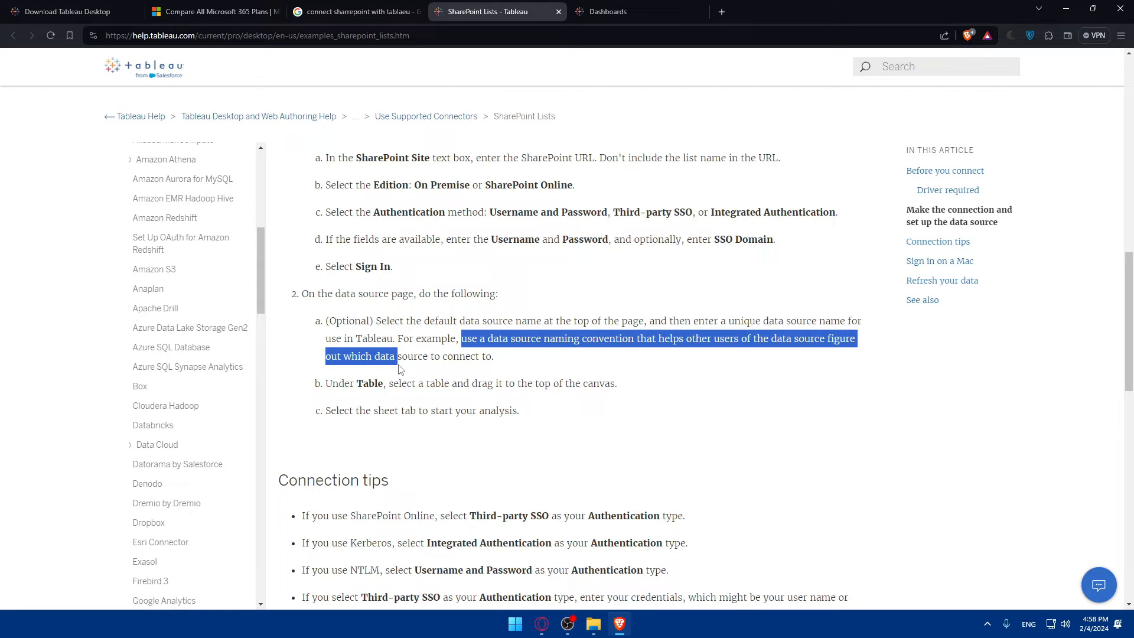
pyautogui.click(517, 359)
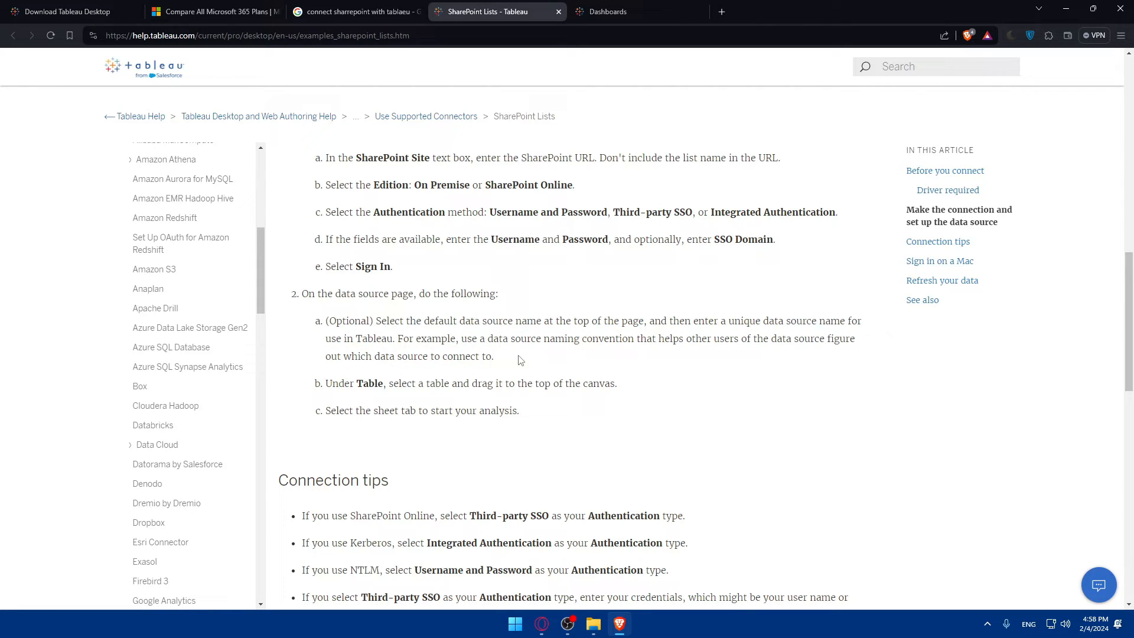
pyautogui.moveTo(337, 381)
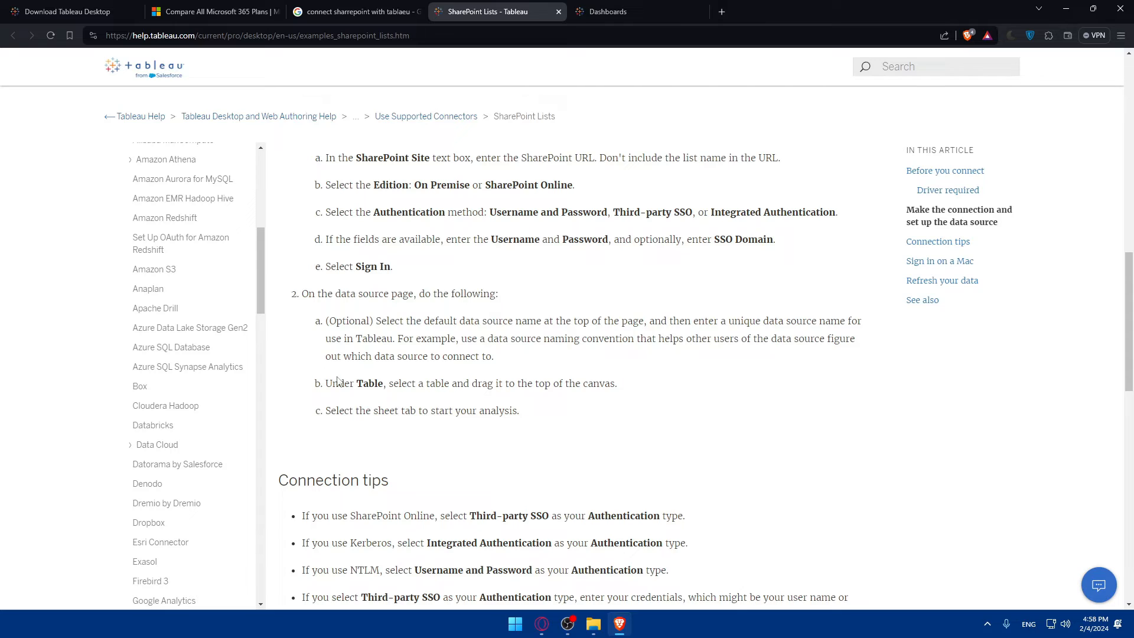
pyautogui.moveTo(326, 383); pyautogui.dragTo(387, 383)
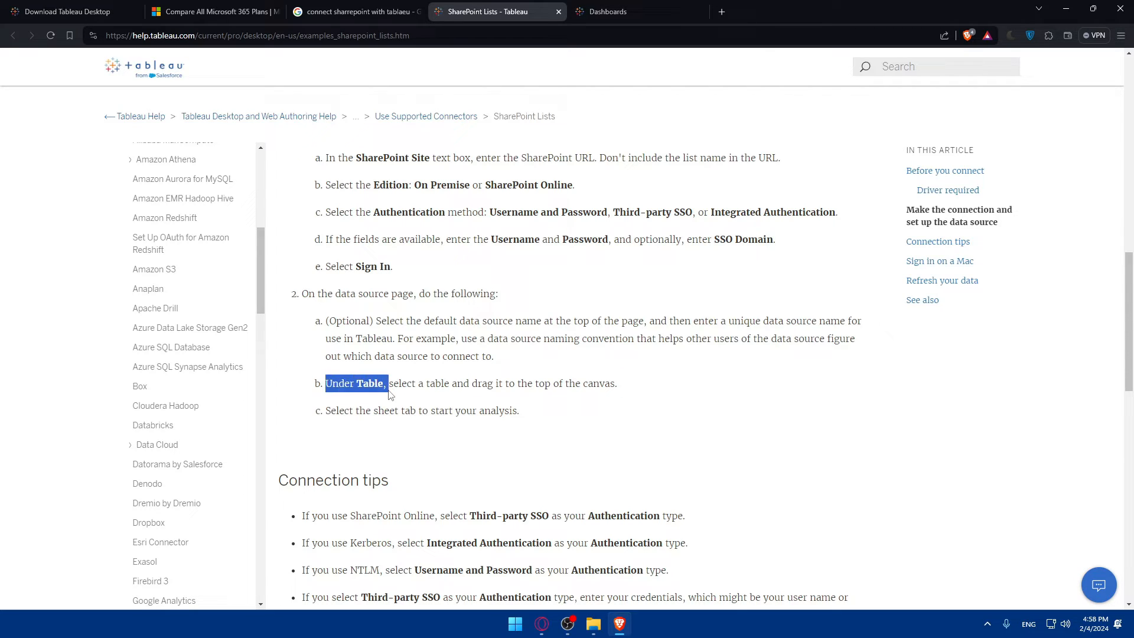
pyautogui.moveTo(387, 382); pyautogui.dragTo(562, 383)
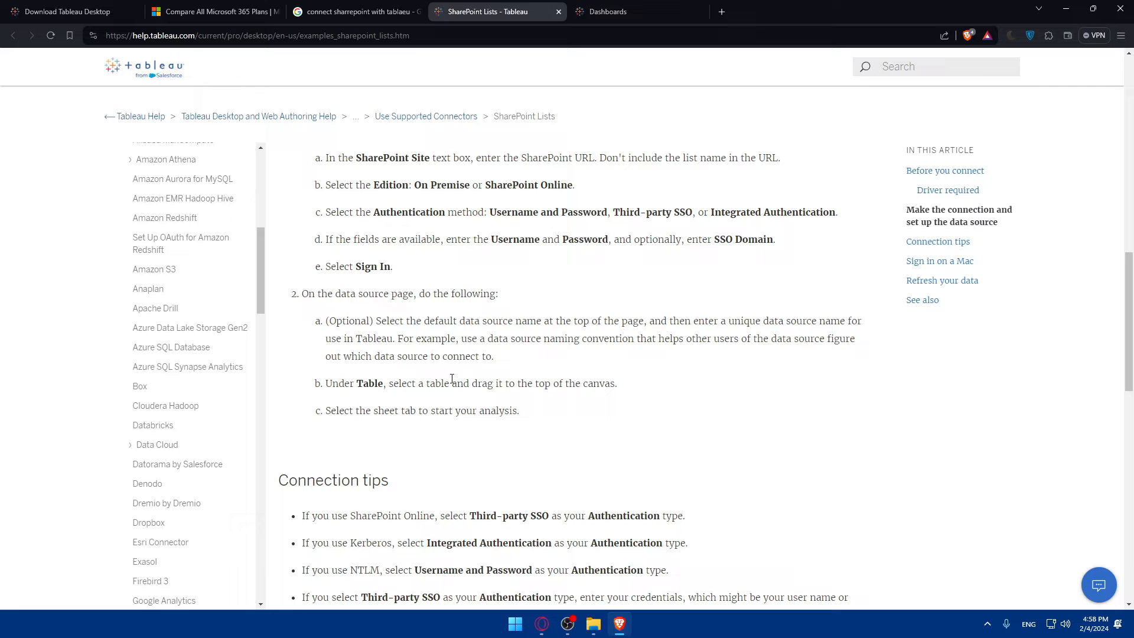
pyautogui.moveTo(324, 410); pyautogui.dragTo(452, 410)
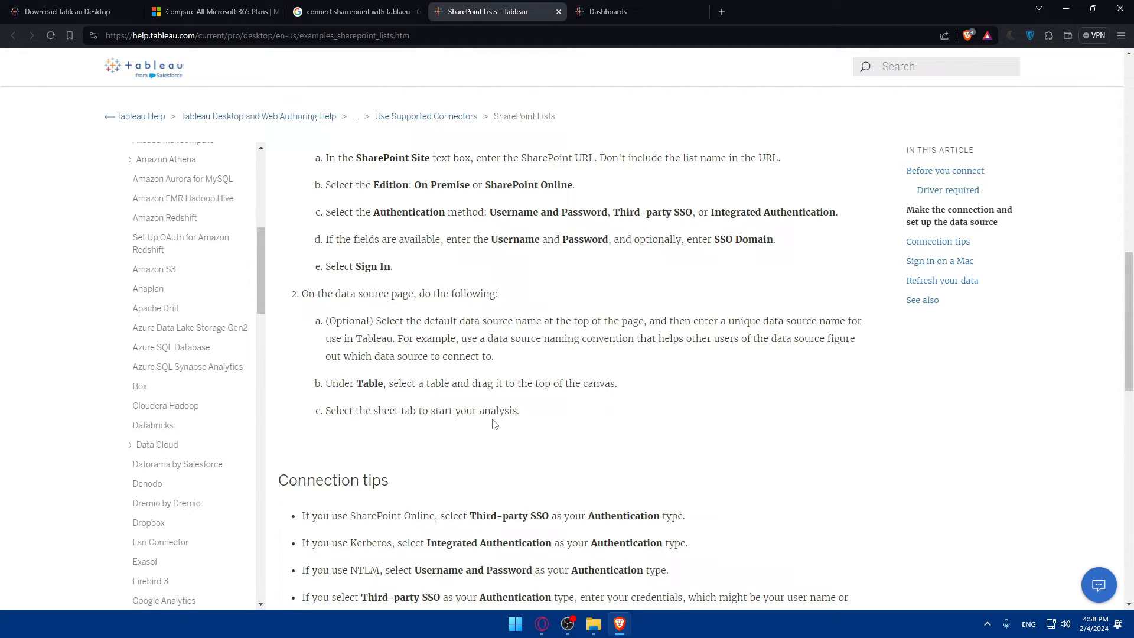
pyautogui.scroll(-3)
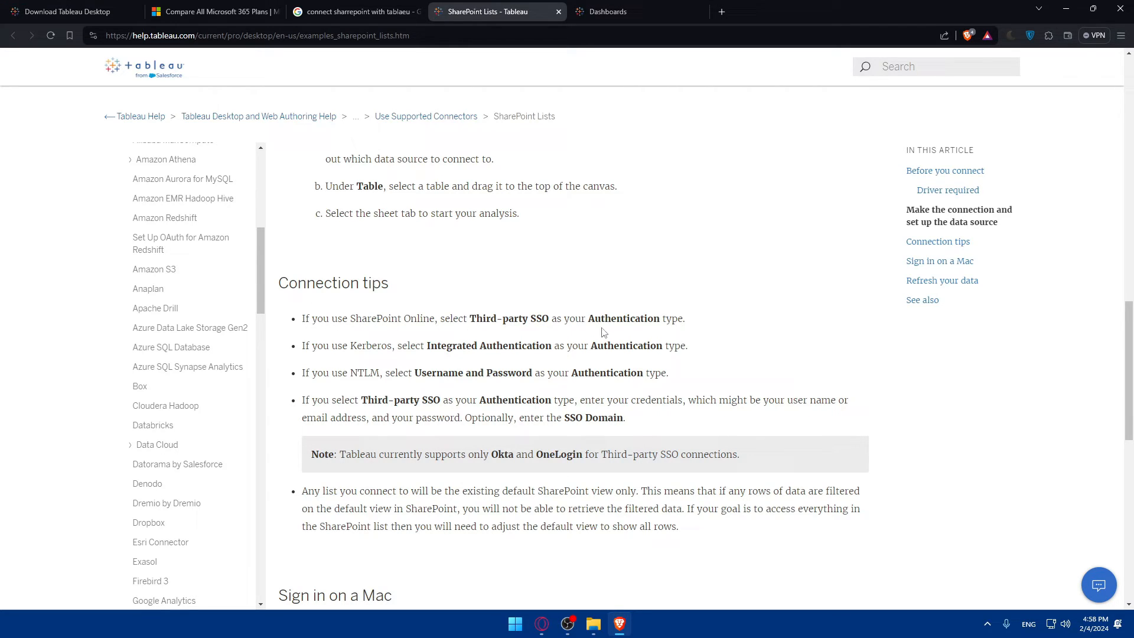
pyautogui.moveTo(654, 336)
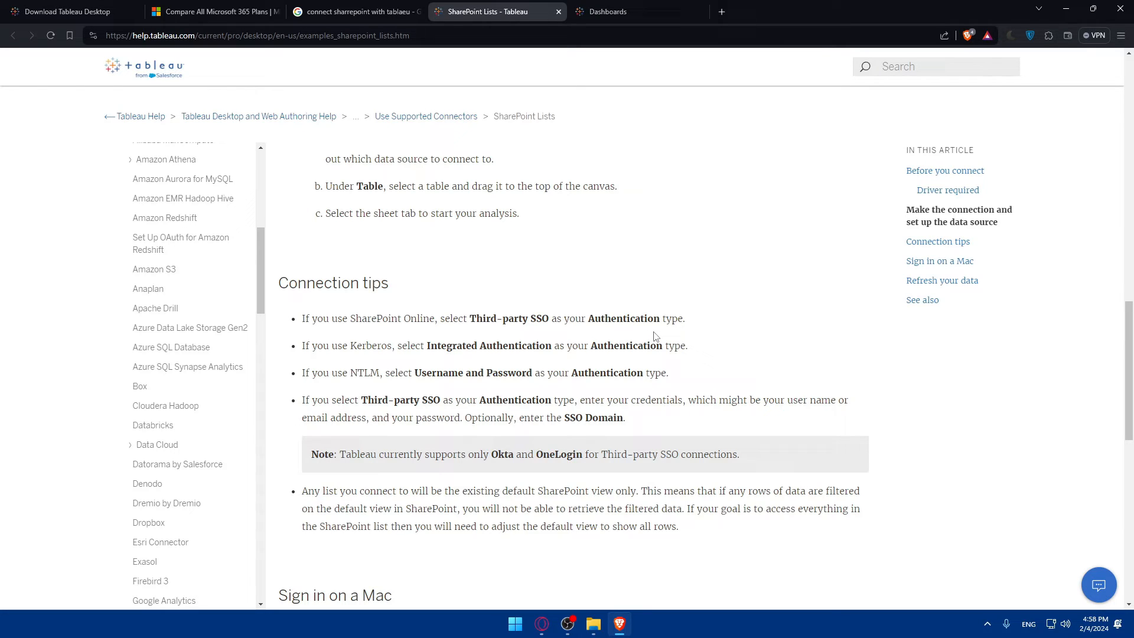
pyautogui.moveTo(318, 345)
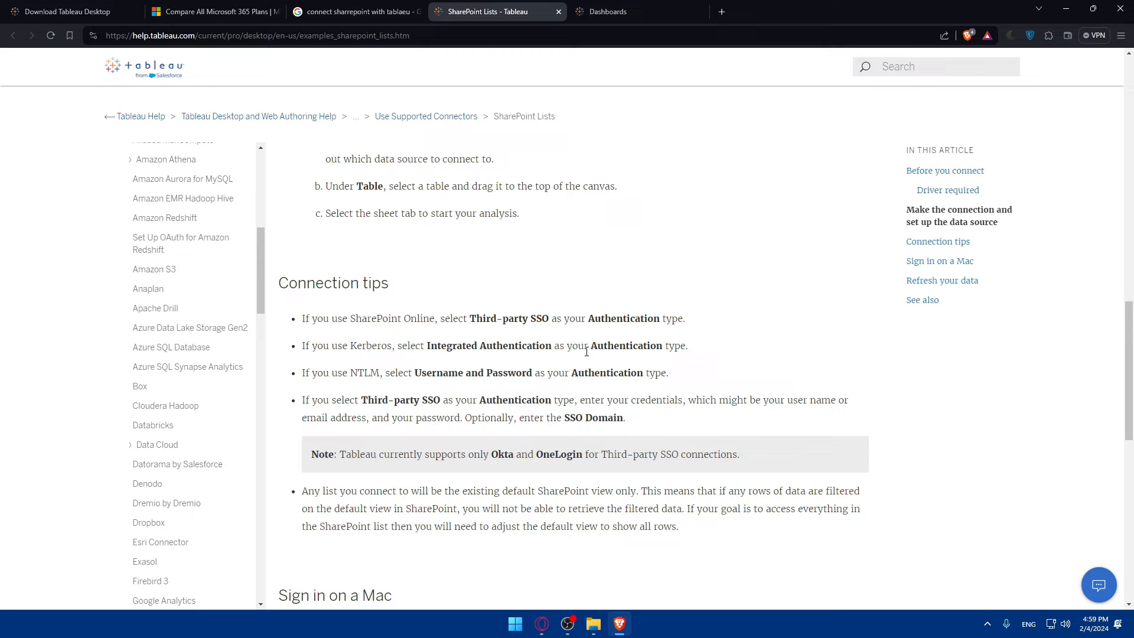
# Step: Read through Connection tips and Sign in on a Mac down to Refresh your data and See also
pyautogui.doubleClick(315, 372)
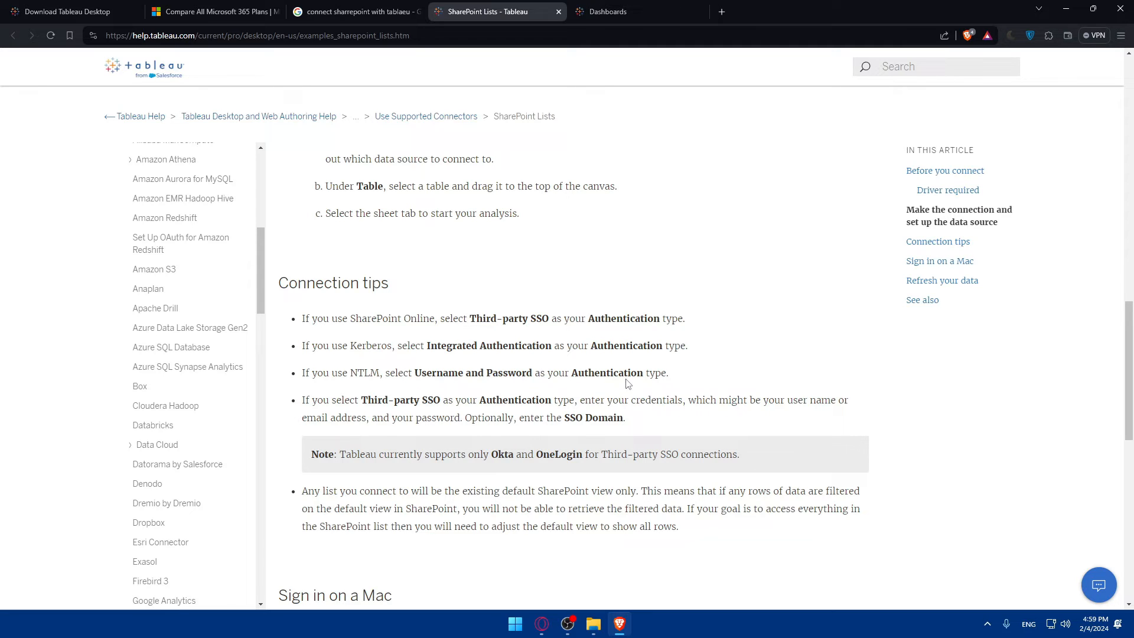
pyautogui.moveTo(424, 403)
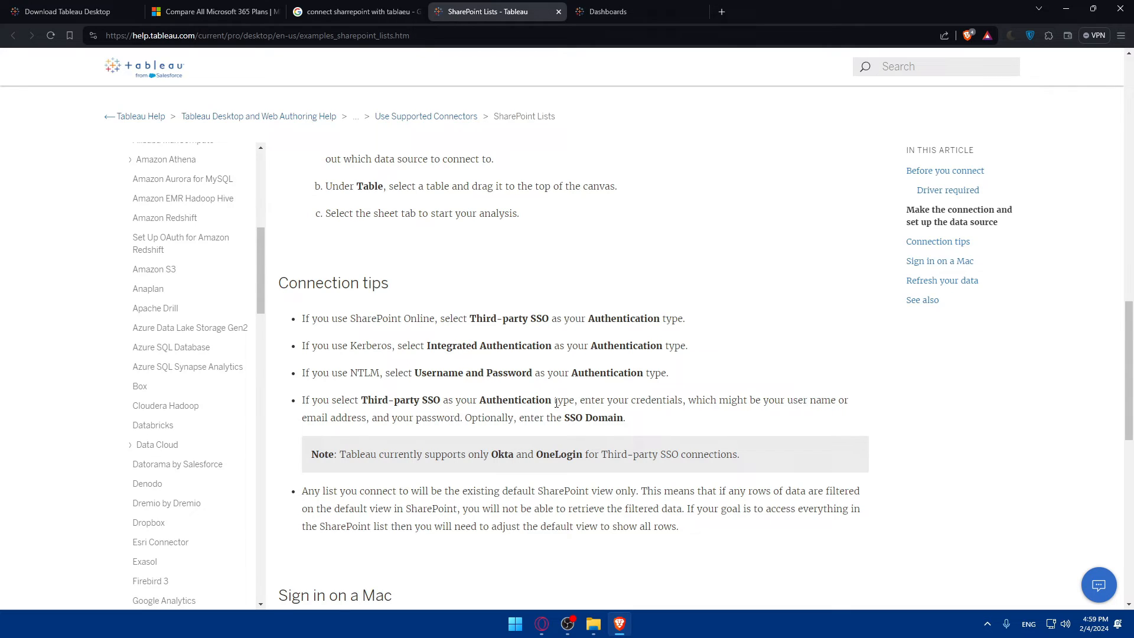
pyautogui.moveTo(744, 413)
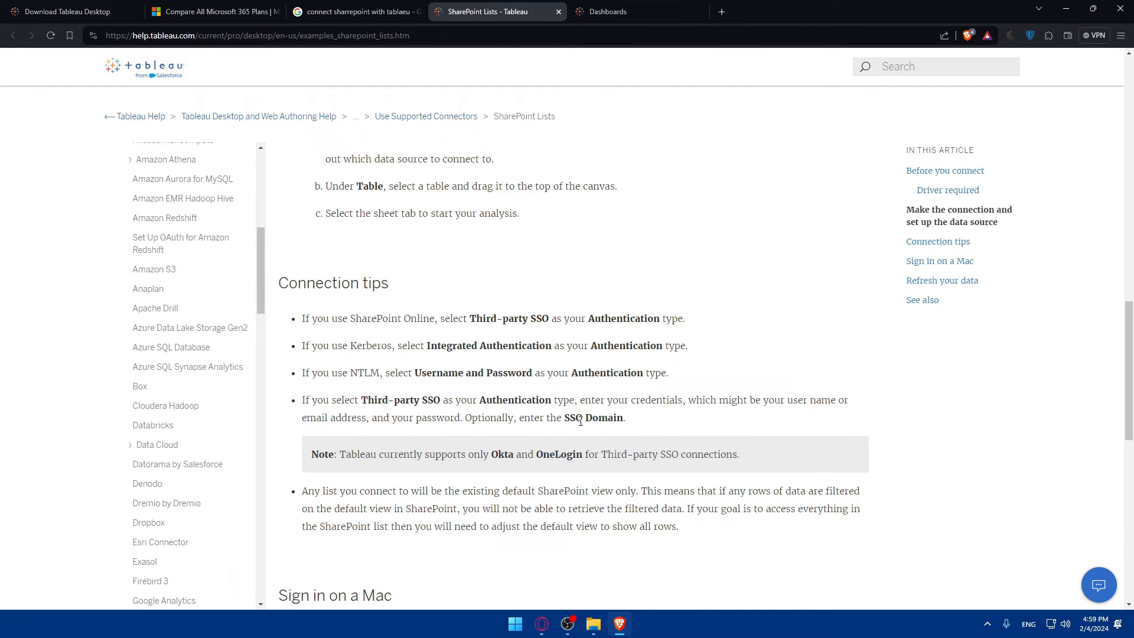
pyautogui.scroll(-3)
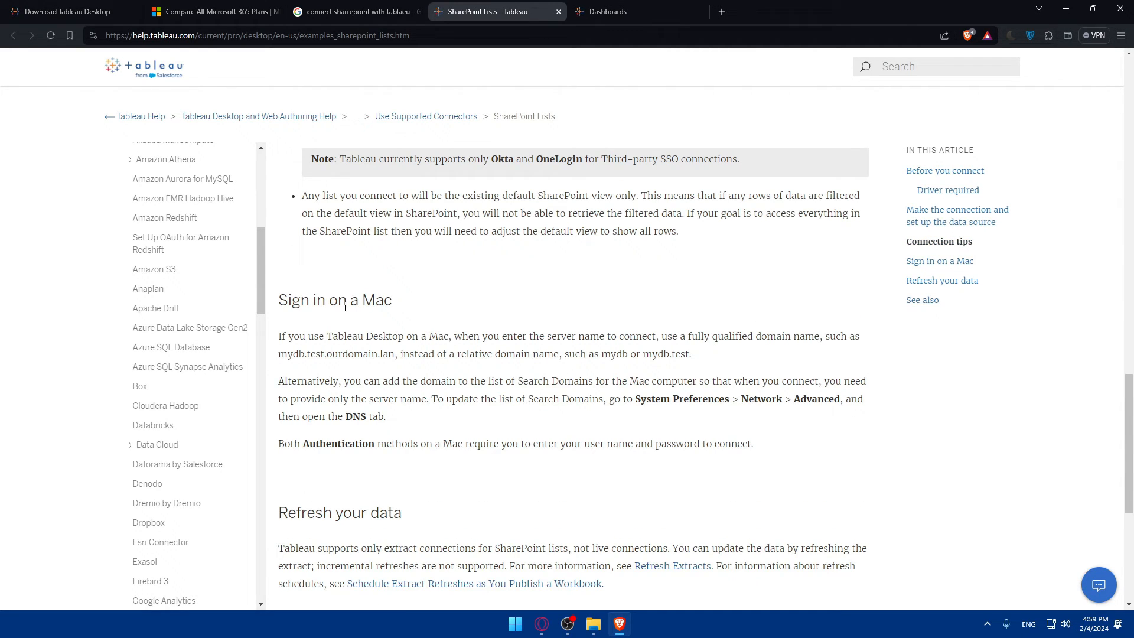
pyautogui.scroll(-3)
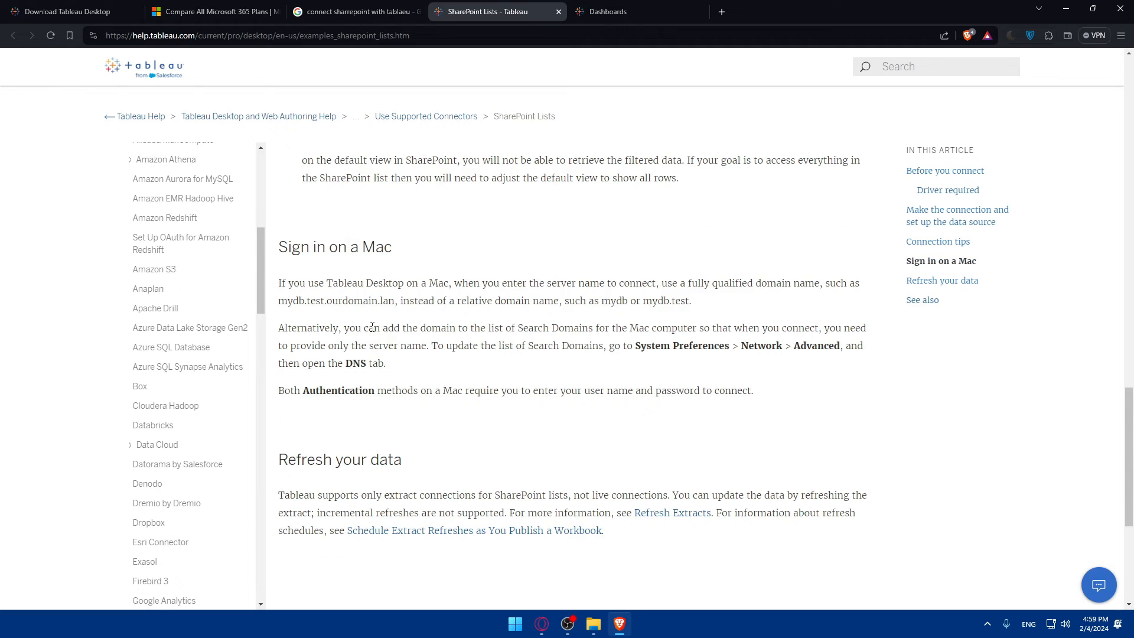
pyautogui.scroll(-3)
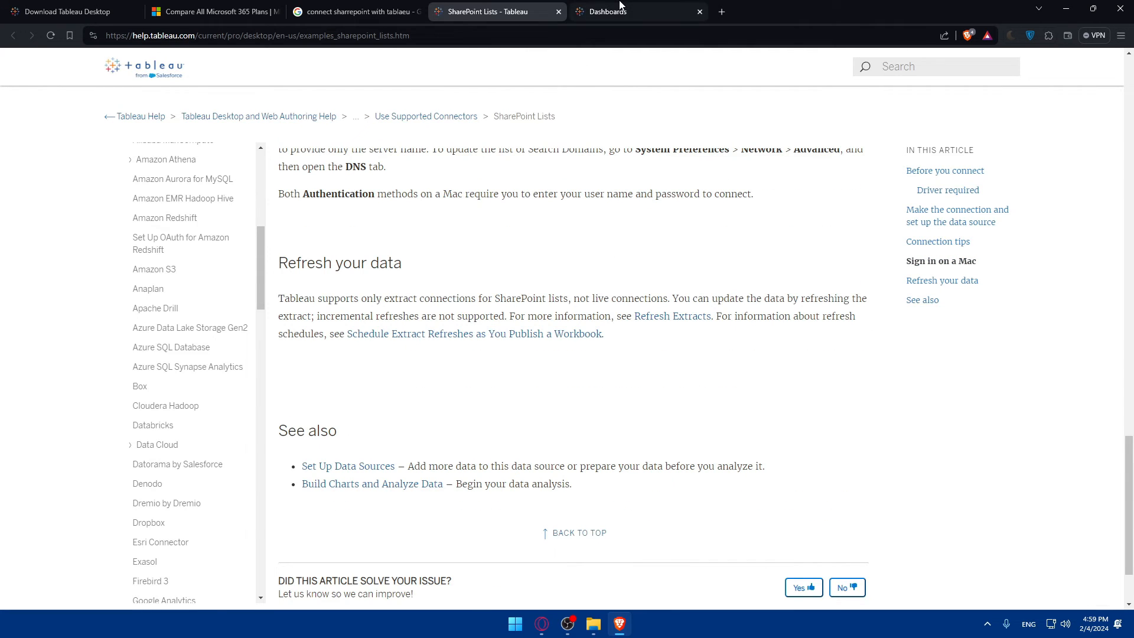
# Step: Close the Dashboards, Microsoft 365 plans and last remaining tabs so Brave quits to the desktop
pyautogui.click(607, 10)
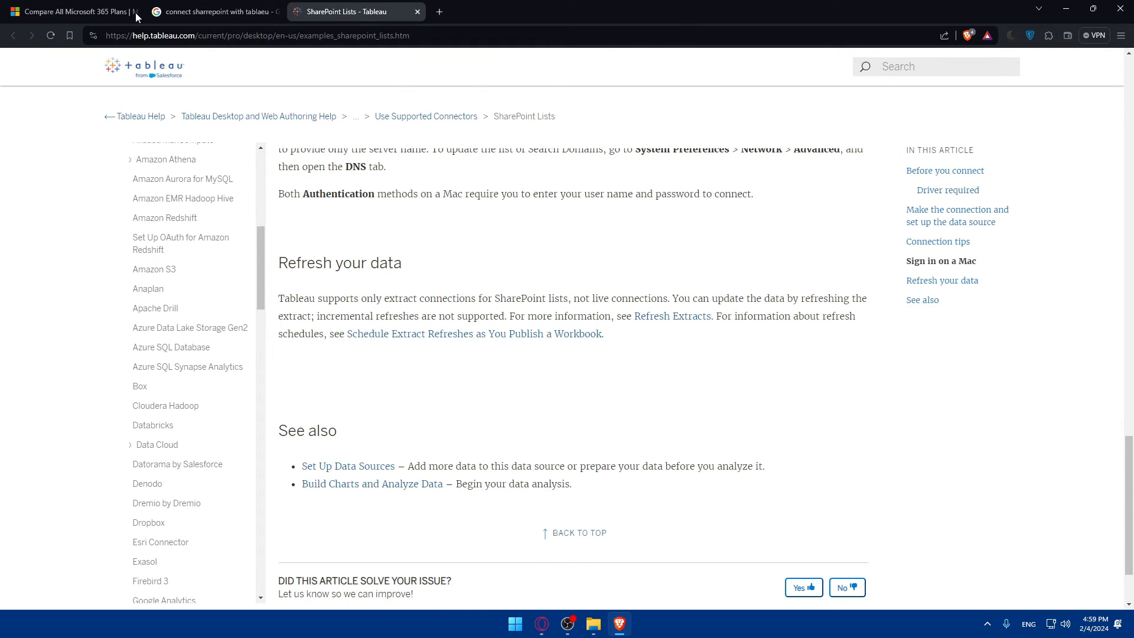
pyautogui.click(133, 12)
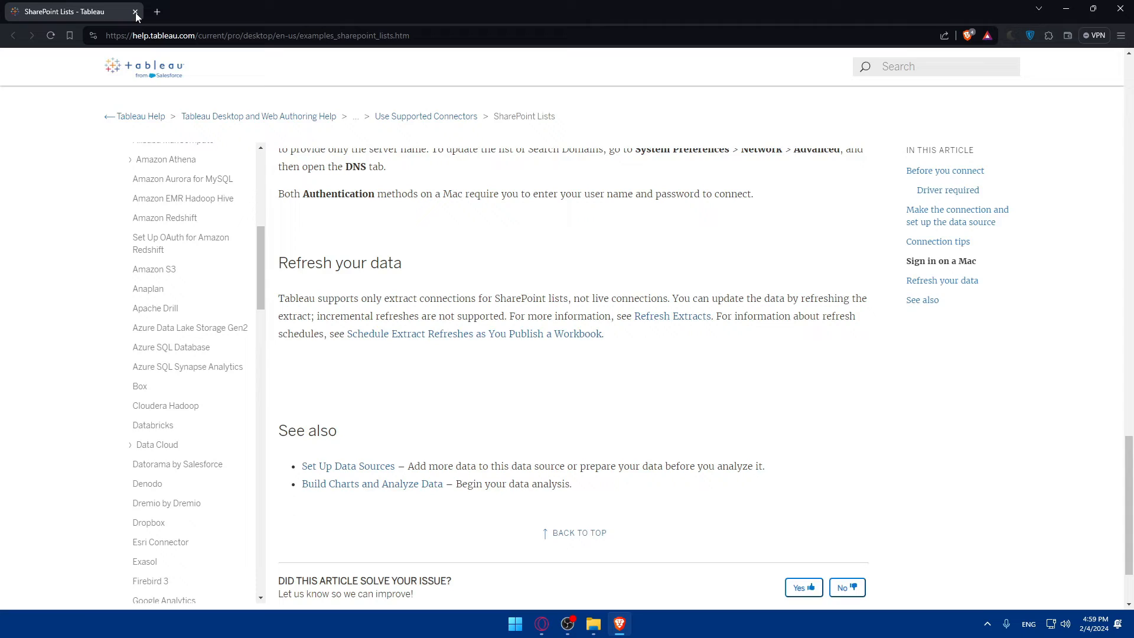
pyautogui.click(135, 12)
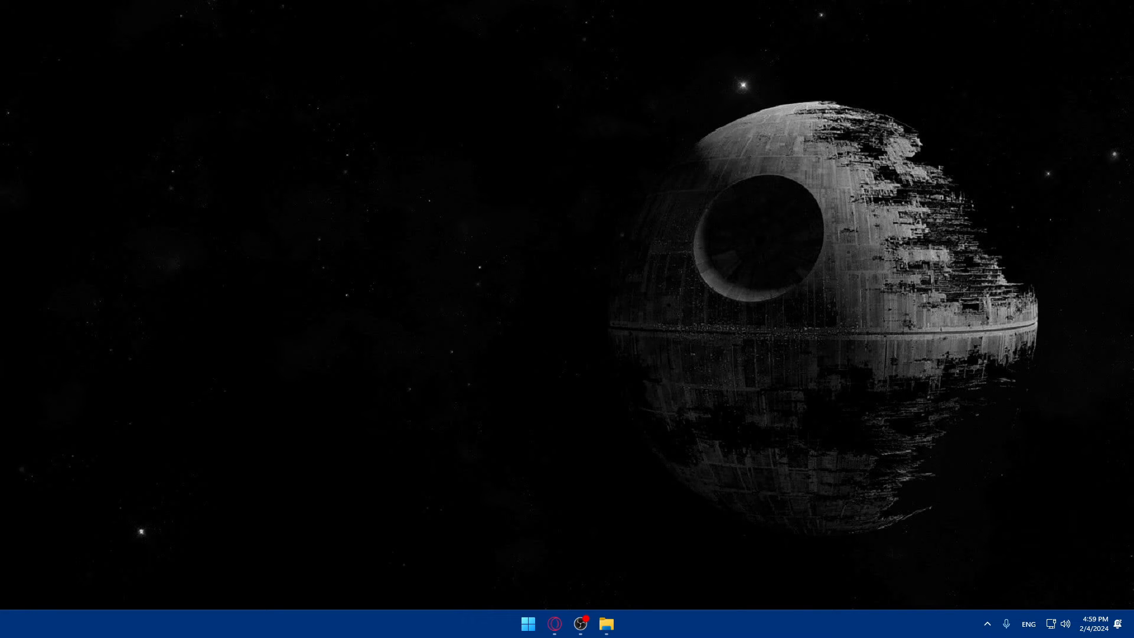